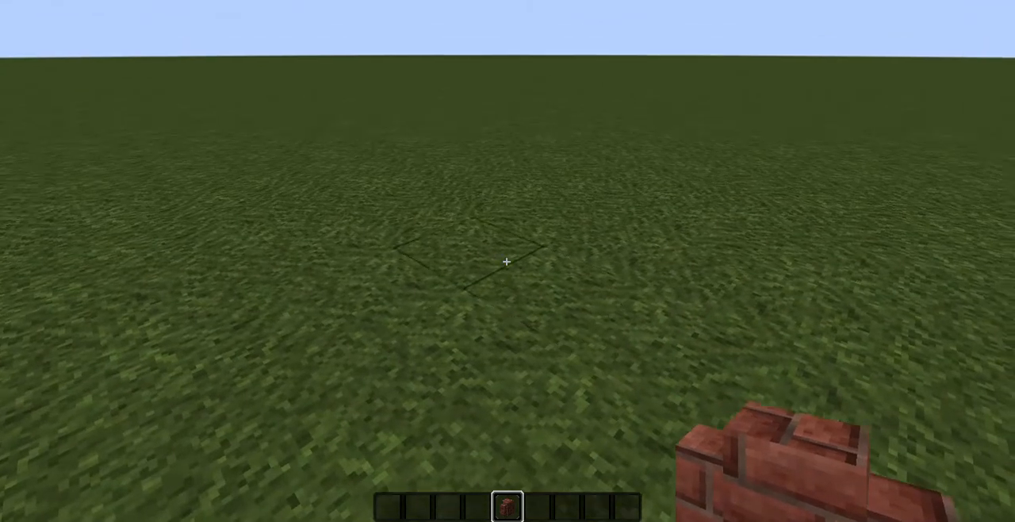
{"action": "mouse_move", "coordinate": [508, 262]}
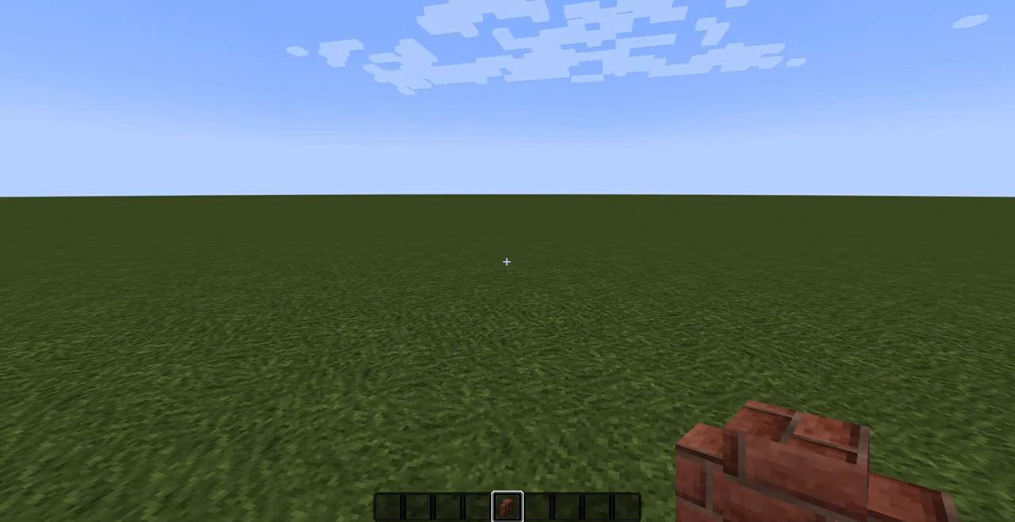
Open the creative inventory to browse building blocks, then close it.
{"action": "key", "text": "e"}
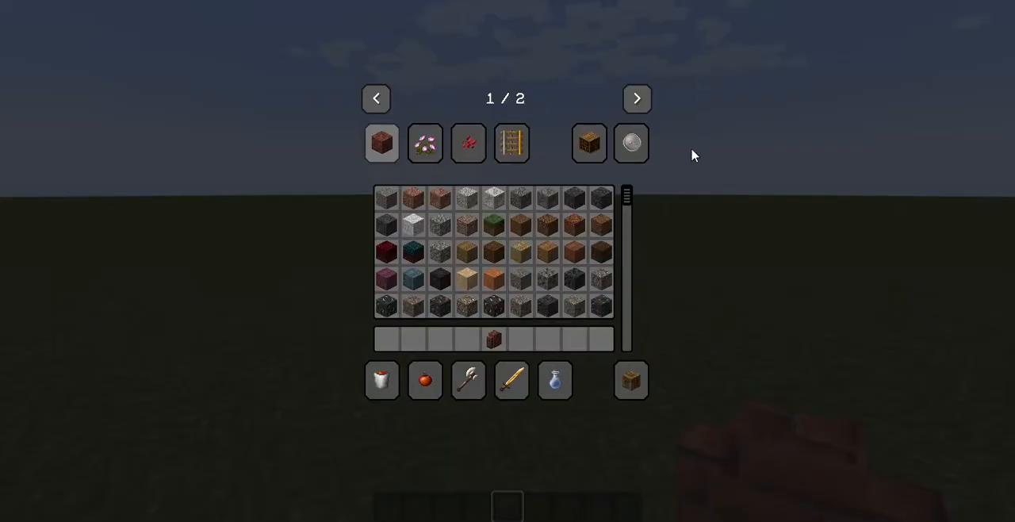
{"action": "mouse_move", "coordinate": [490, 248]}
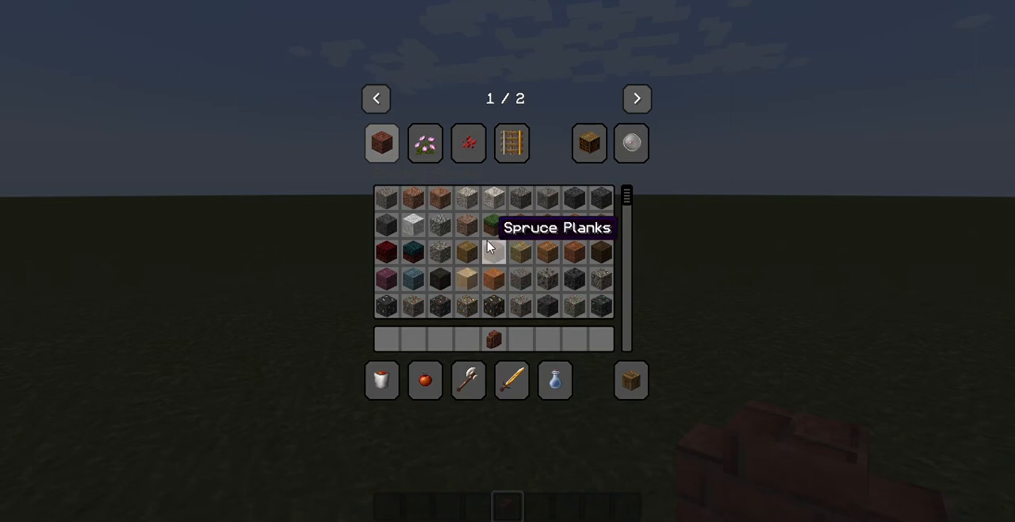
{"action": "mouse_move", "coordinate": [386, 279]}
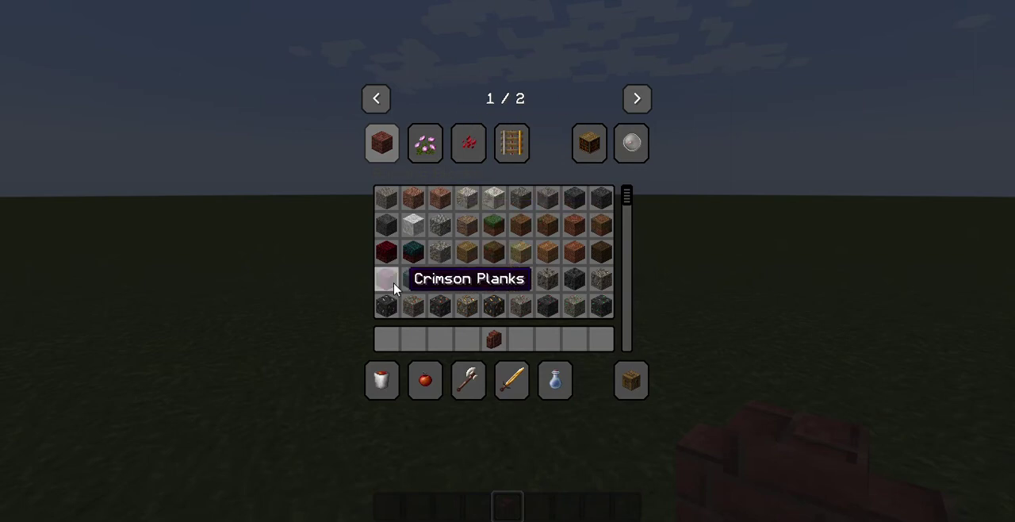
{"action": "mouse_move", "coordinate": [468, 249]}
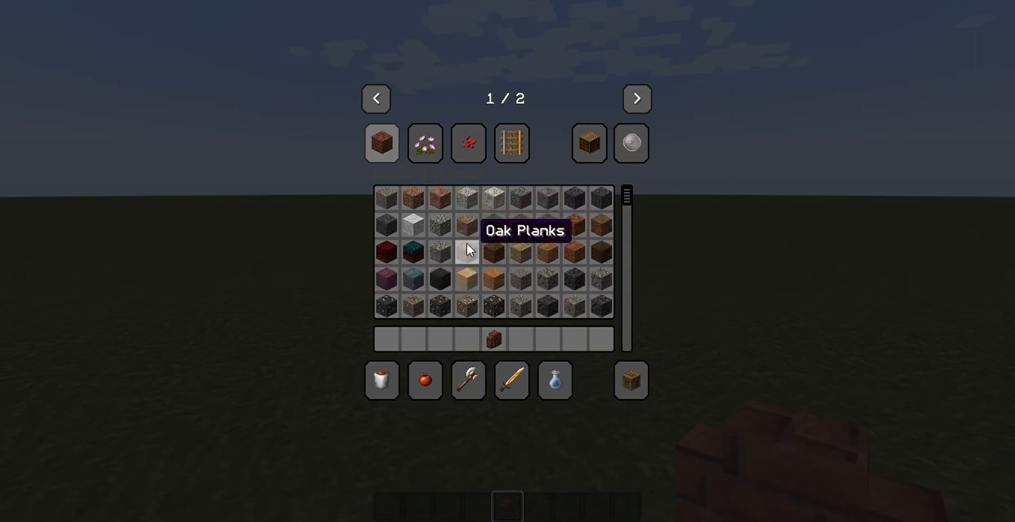
{"action": "mouse_move", "coordinate": [570, 251]}
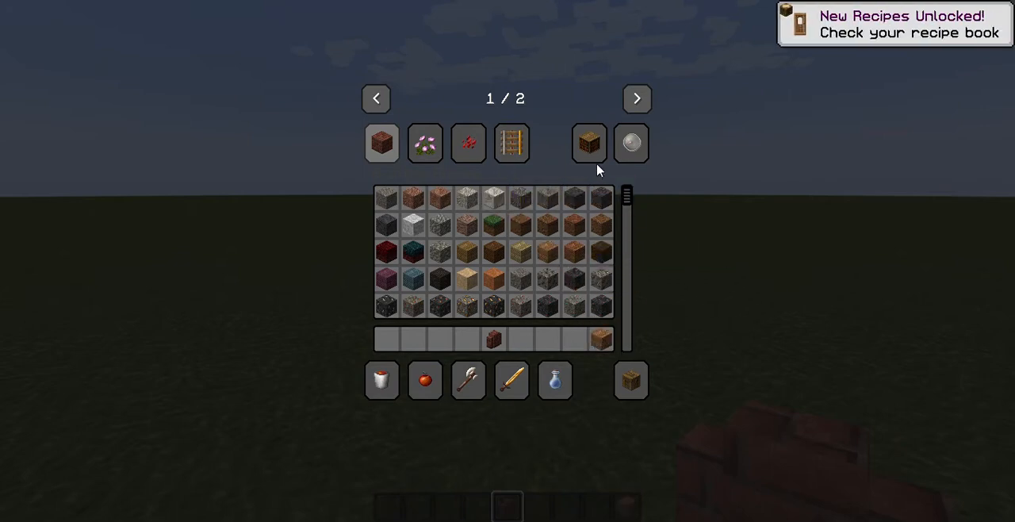
{"action": "key", "text": "Escape"}
{"action": "type", "text": "c"}
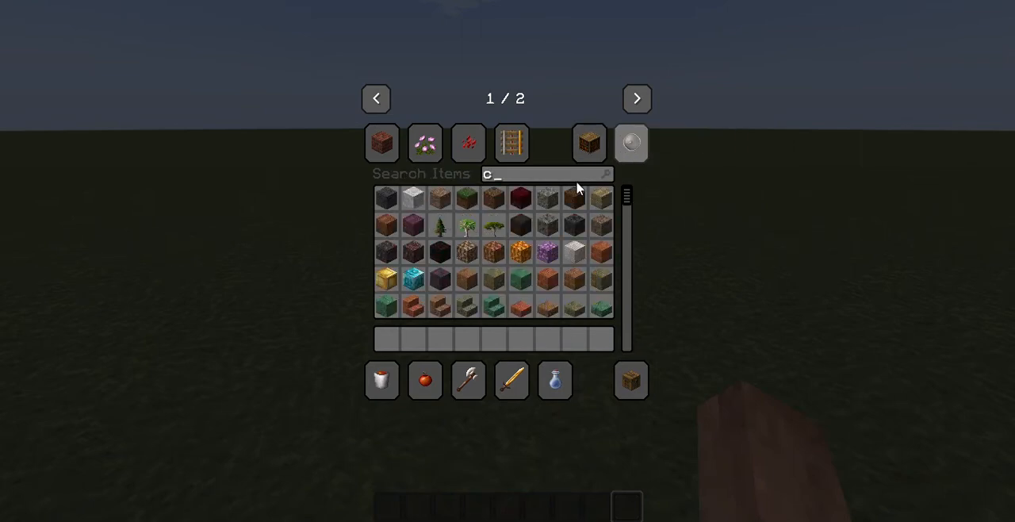
{"action": "type", "text": "h"}
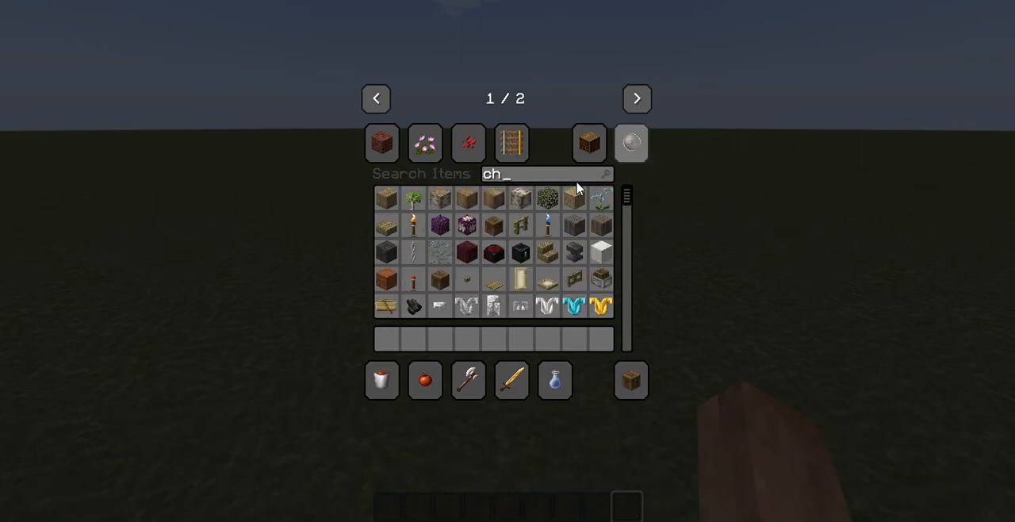
{"action": "type", "text": "ai"}
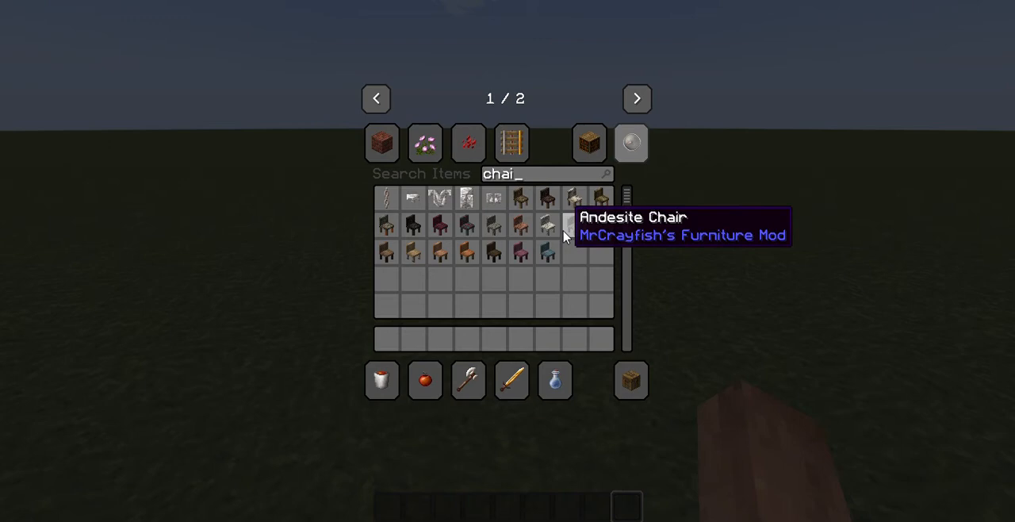
{"action": "mouse_move", "coordinate": [468, 200]}
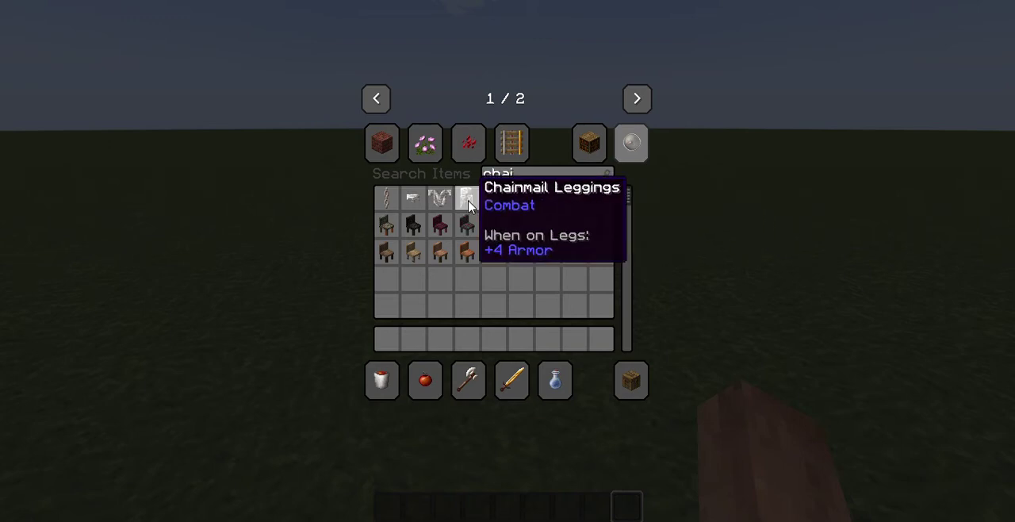
{"action": "mouse_move", "coordinate": [557, 167]}
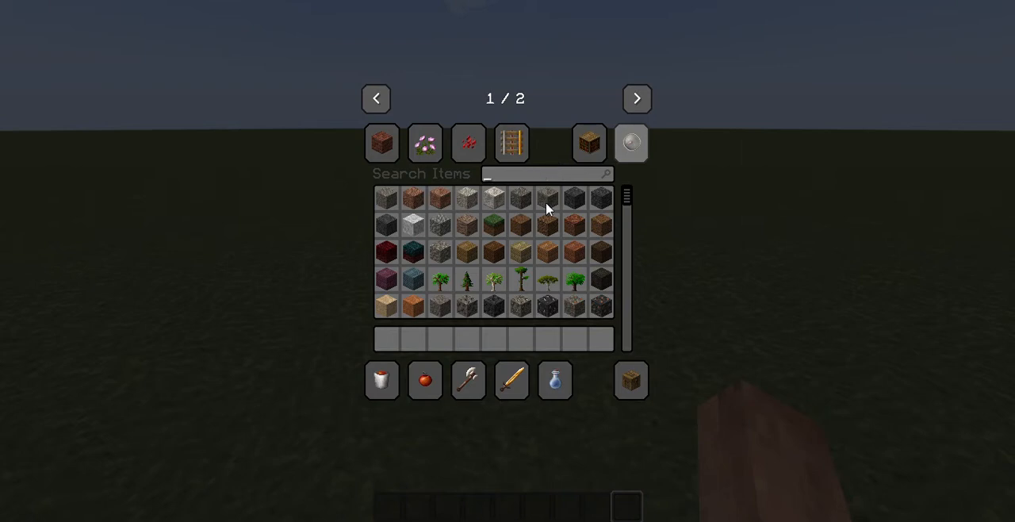
{"action": "mouse_move", "coordinate": [711, 208]}
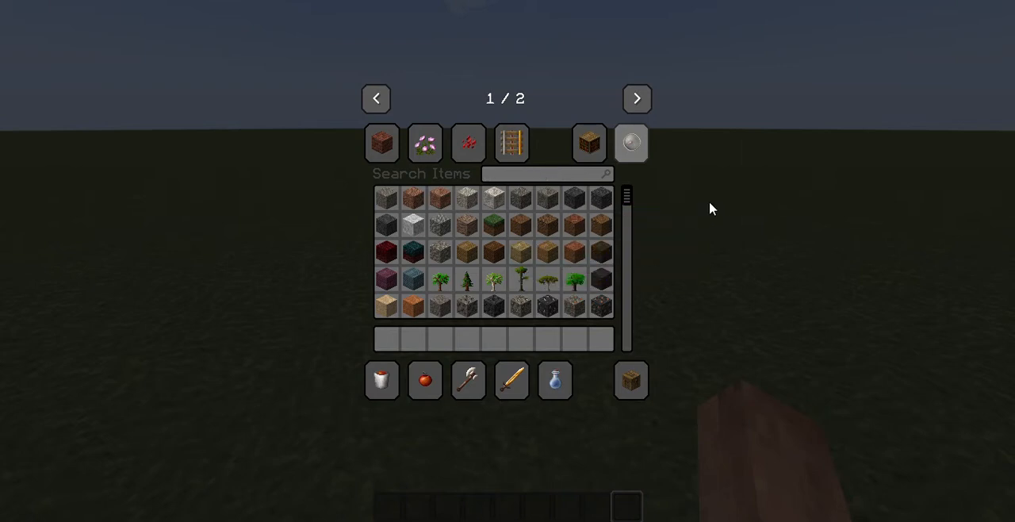
{"action": "mouse_move", "coordinate": [426, 141]}
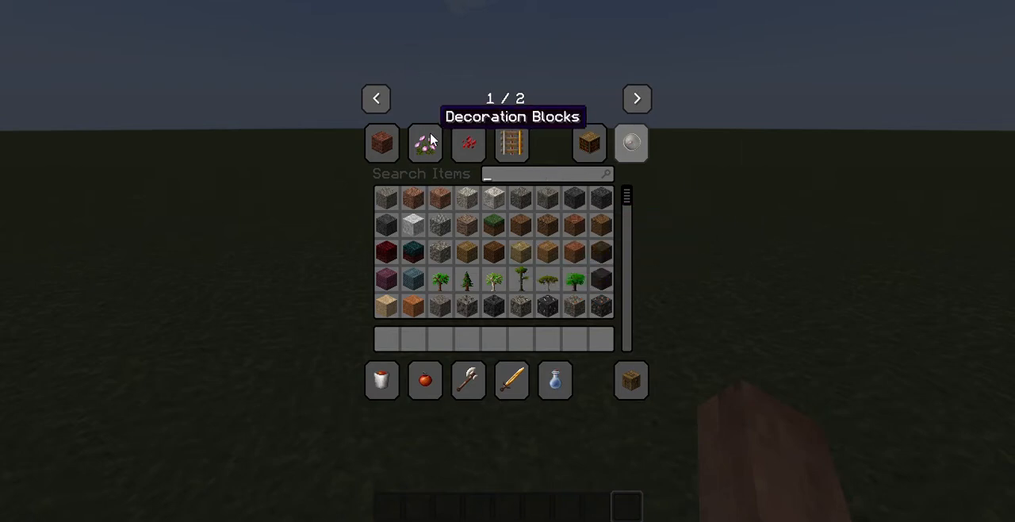
{"action": "mouse_move", "coordinate": [640, 209]}
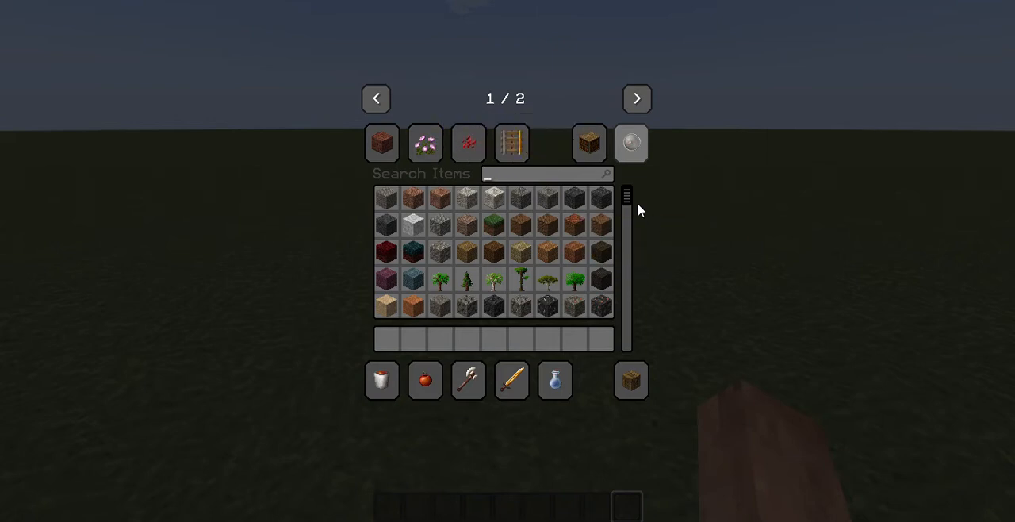
{"action": "mouse_move", "coordinate": [627, 198]}
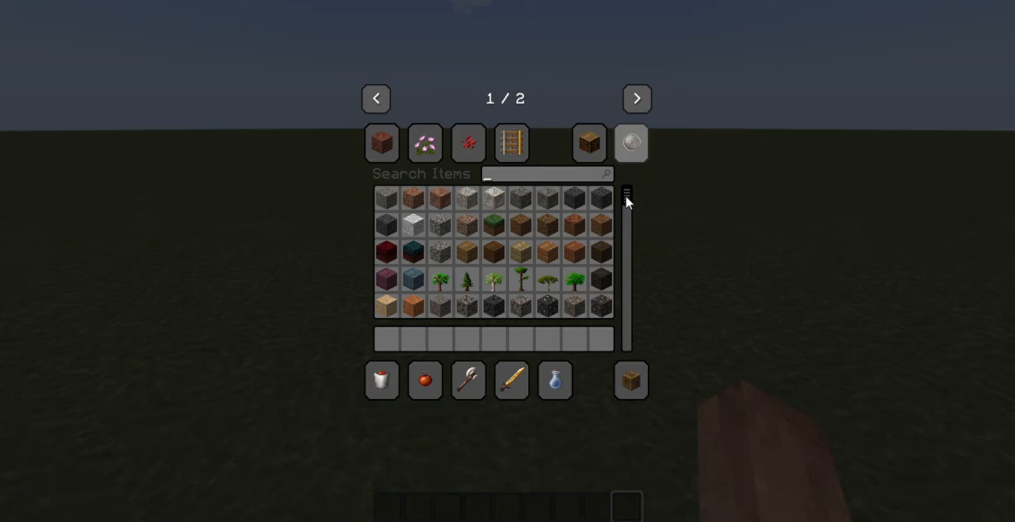
Search 'black' and 'whi' to put black and white concrete into the hotbar.
{"action": "type", "text": "b"}
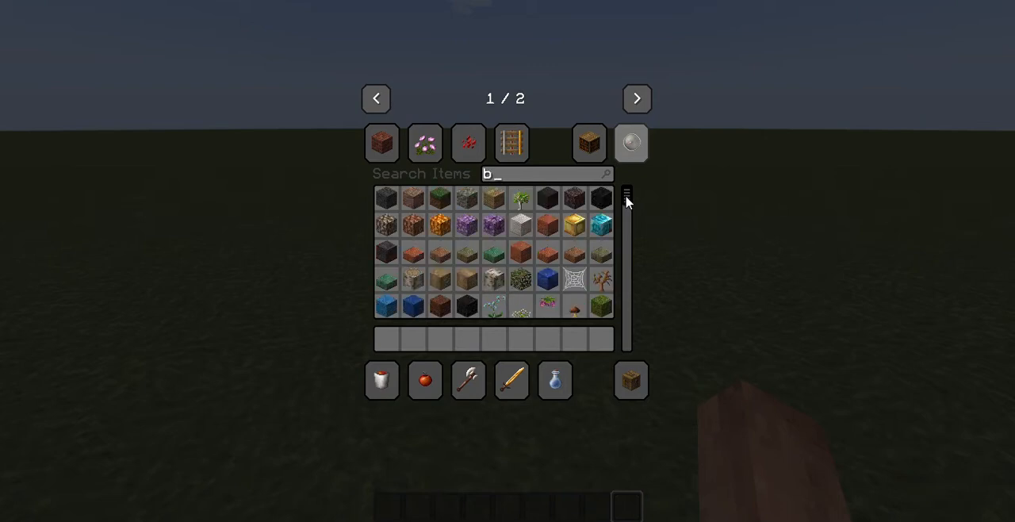
{"action": "type", "text": "lac"}
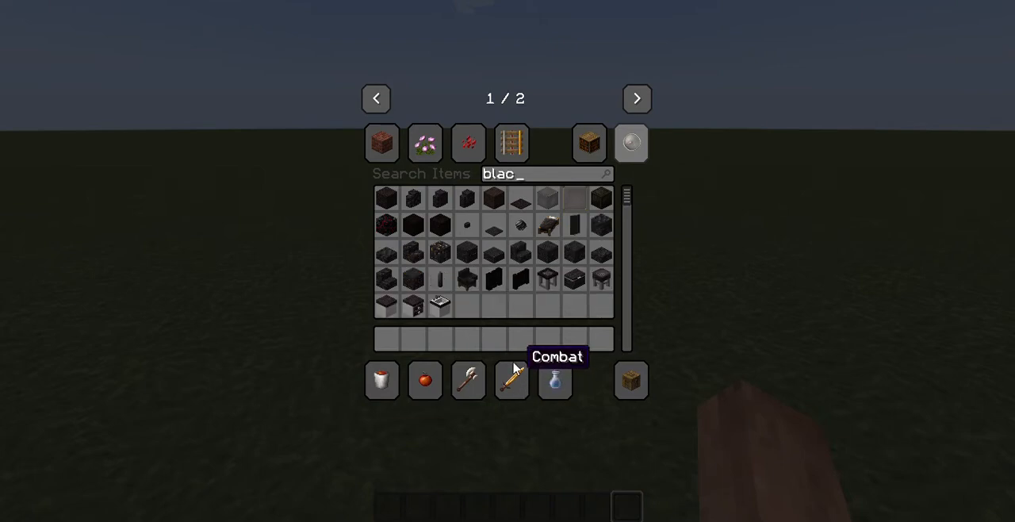
{"action": "type", "text": "k"}
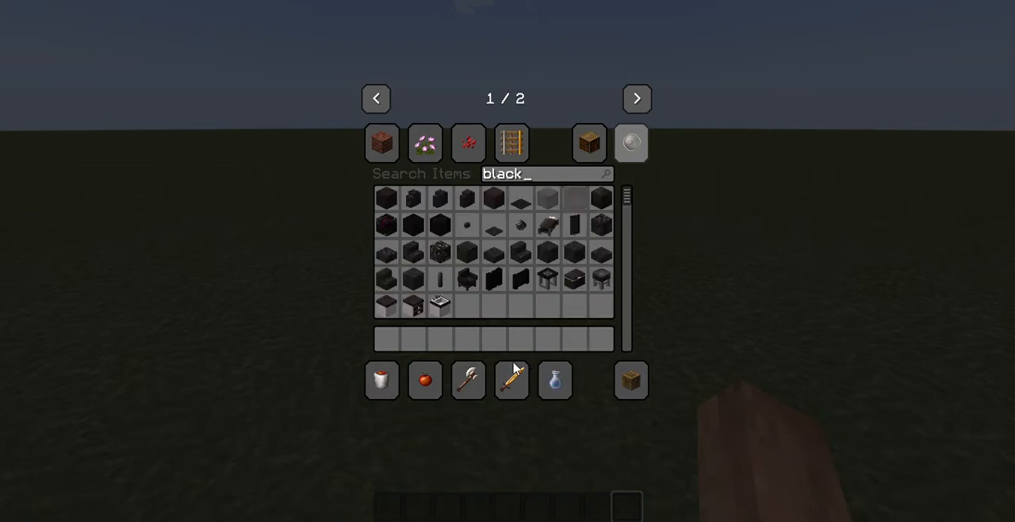
{"action": "mouse_move", "coordinate": [436, 230]}
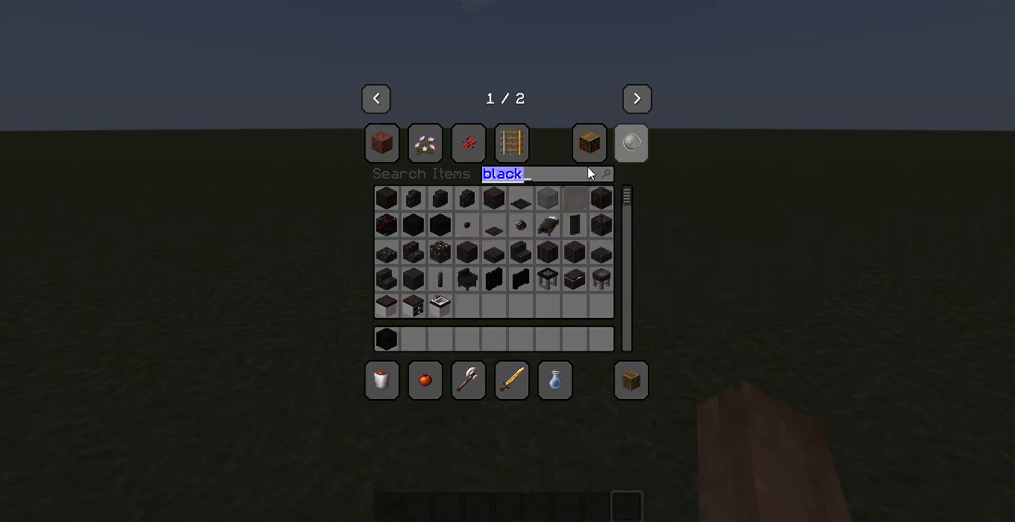
{"action": "type", "text": "u"}
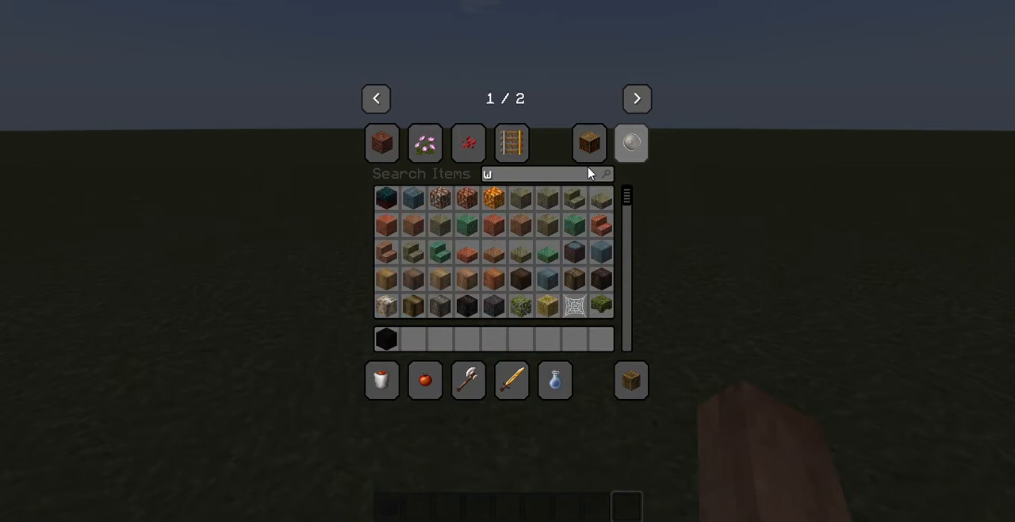
{"action": "type", "text": "whi"}
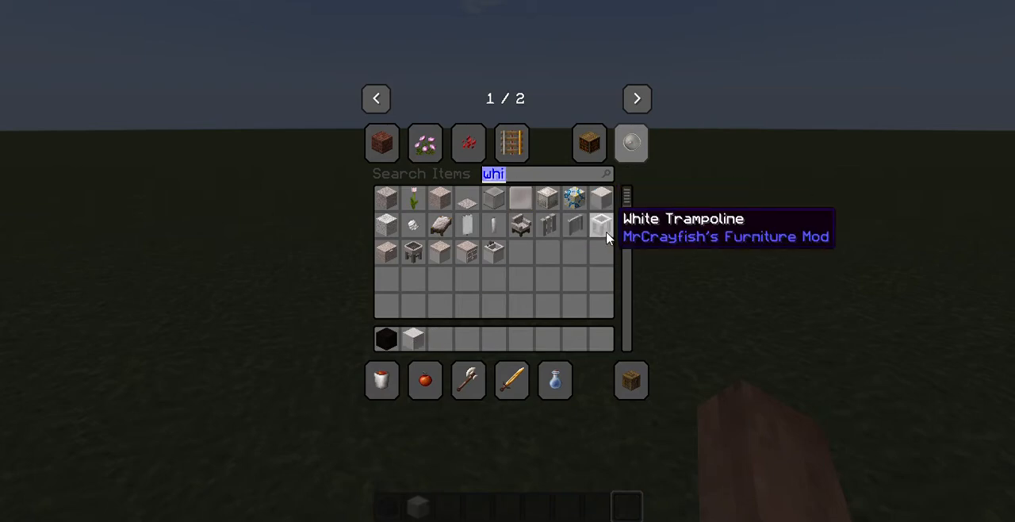
{"action": "mouse_move", "coordinate": [412, 252]}
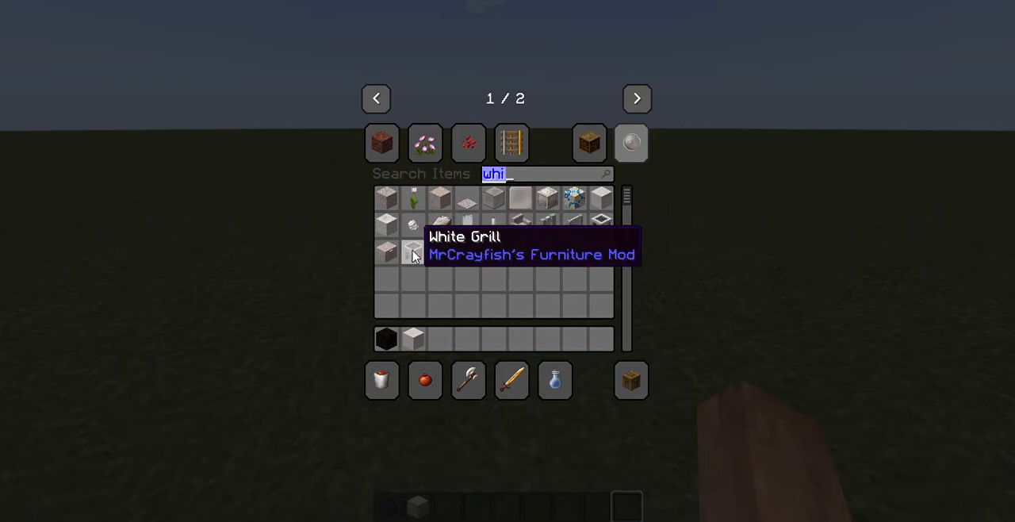
{"action": "mouse_move", "coordinate": [521, 252]}
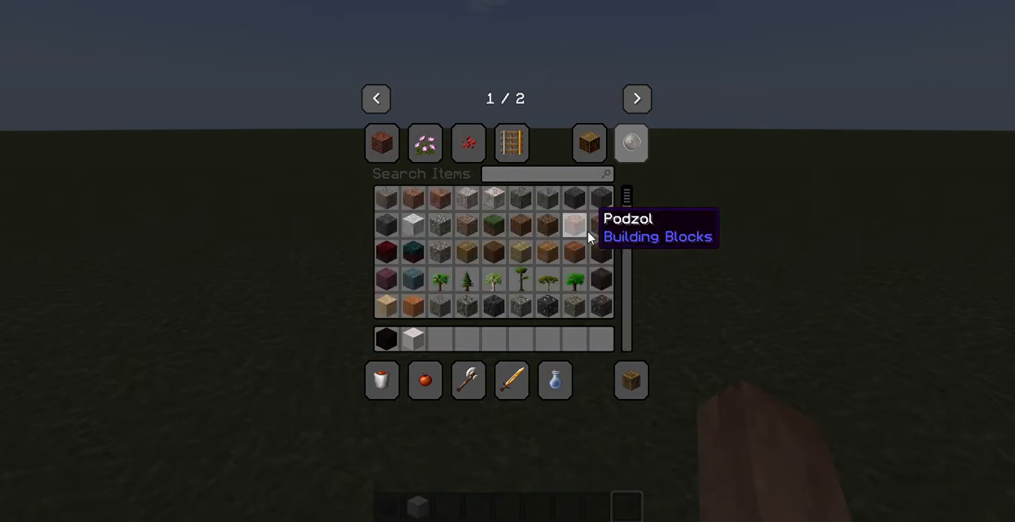
Search for modern blocks, beds and walls, then show the Survival Inventory tab.
{"action": "type", "text": "mord"}
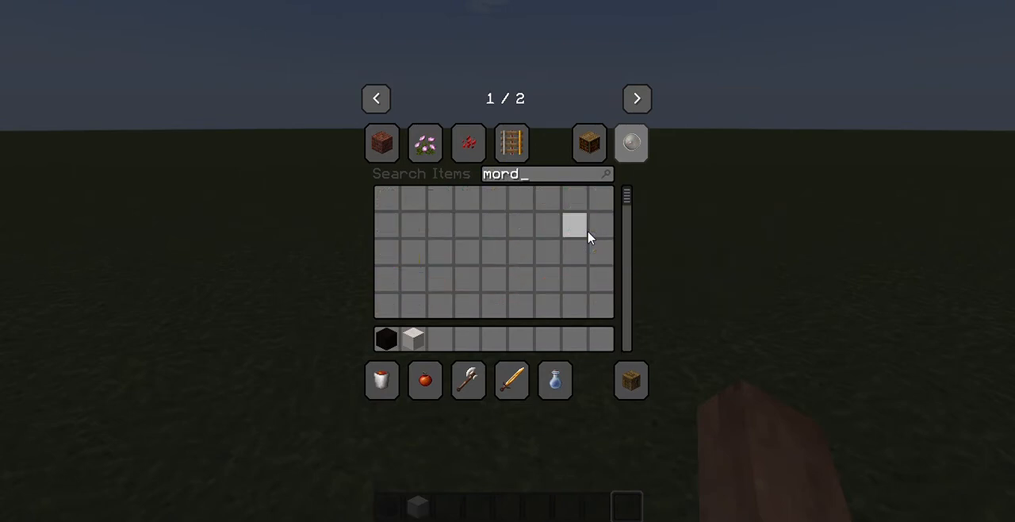
{"action": "type", "text": "ern b"}
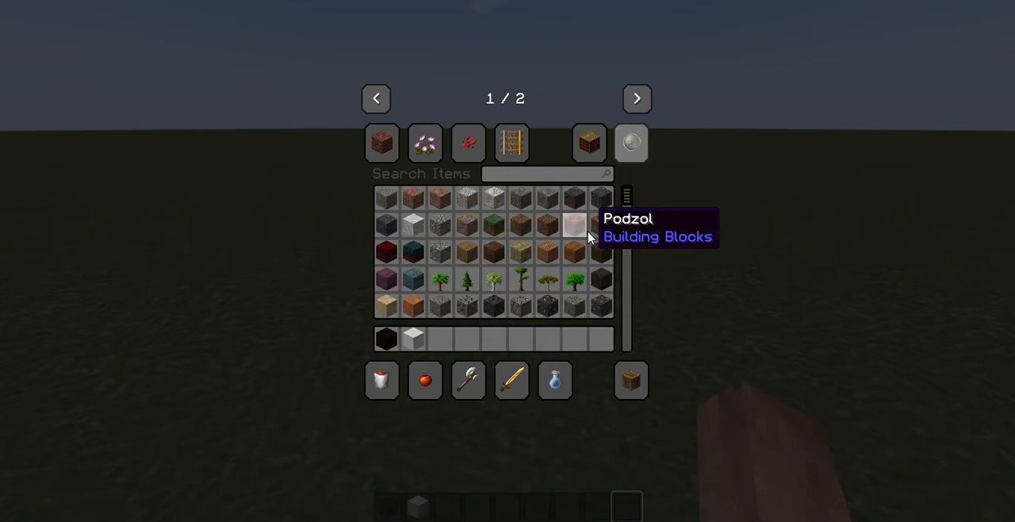
{"action": "type", "text": "bed"}
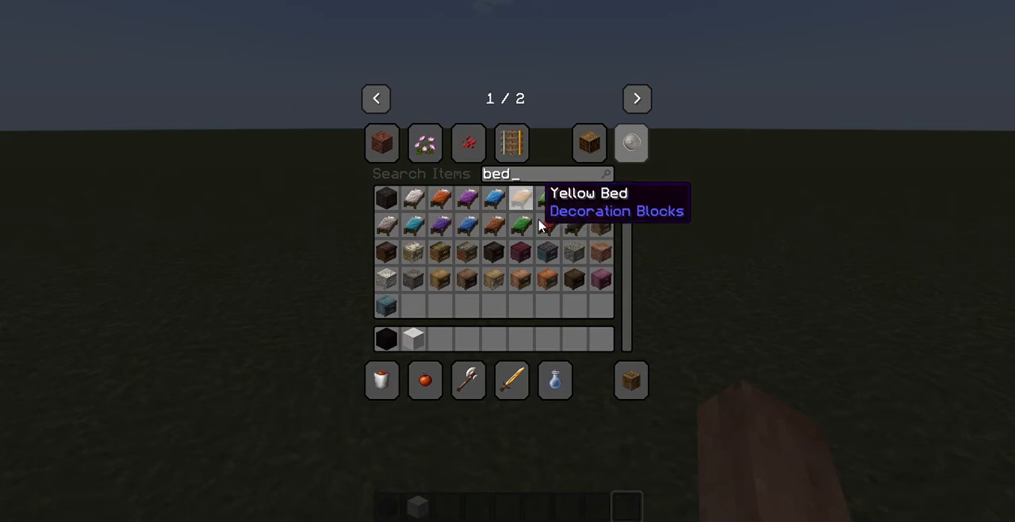
{"action": "mouse_move", "coordinate": [642, 212]}
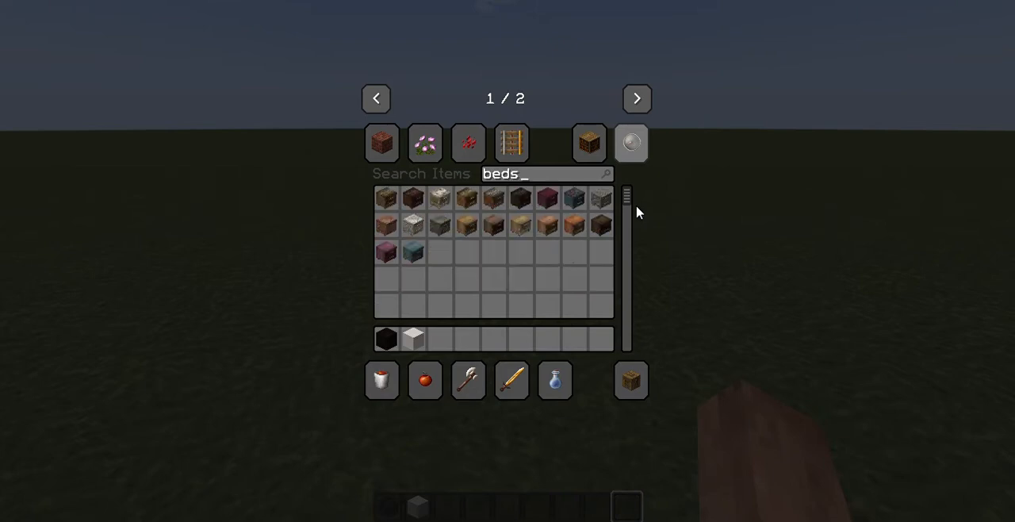
{"action": "mouse_move", "coordinate": [434, 198]}
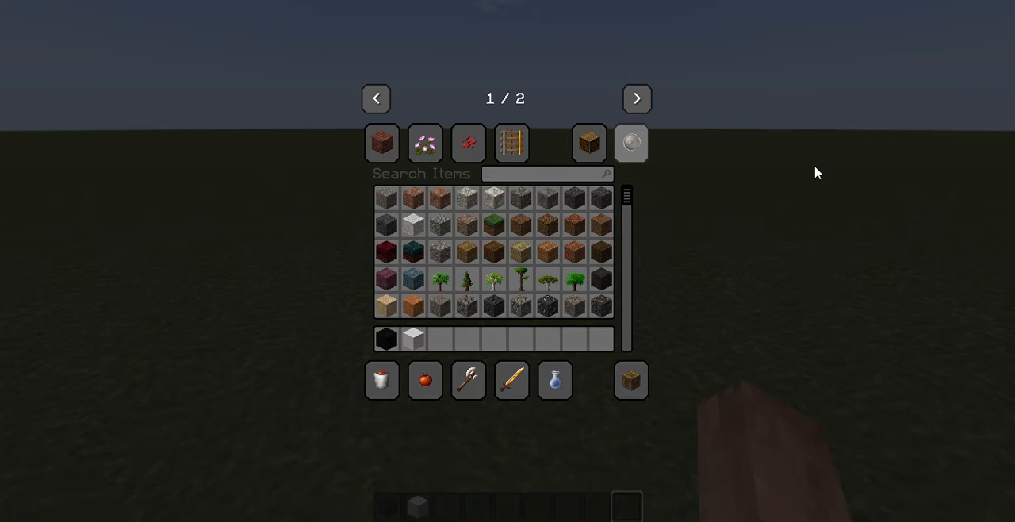
{"action": "mouse_move", "coordinate": [606, 146]}
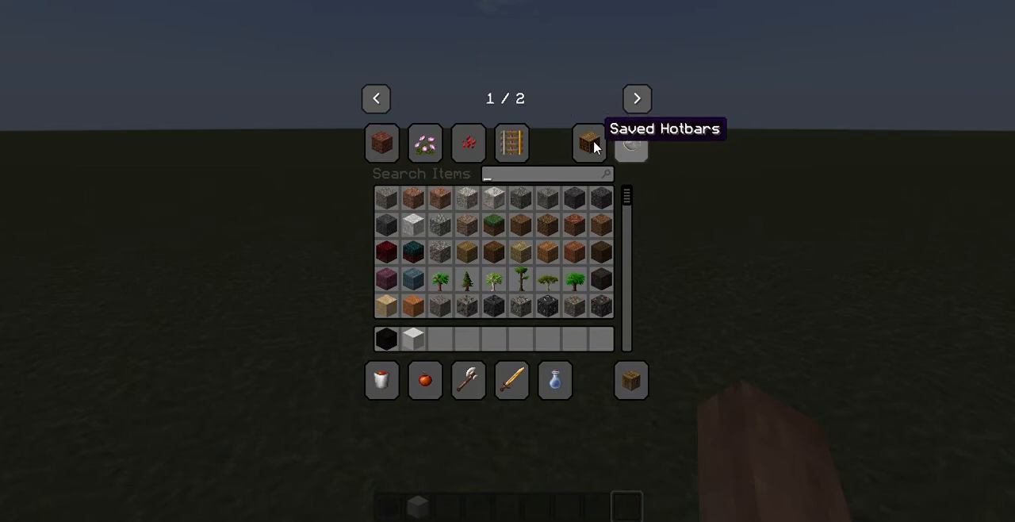
{"action": "type", "text": "wall"}
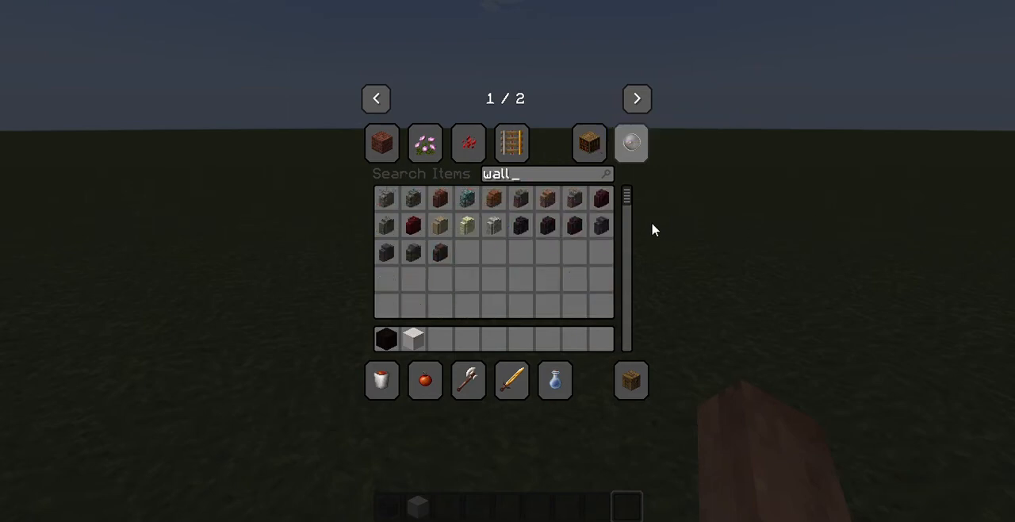
{"action": "mouse_move", "coordinate": [588, 144]}
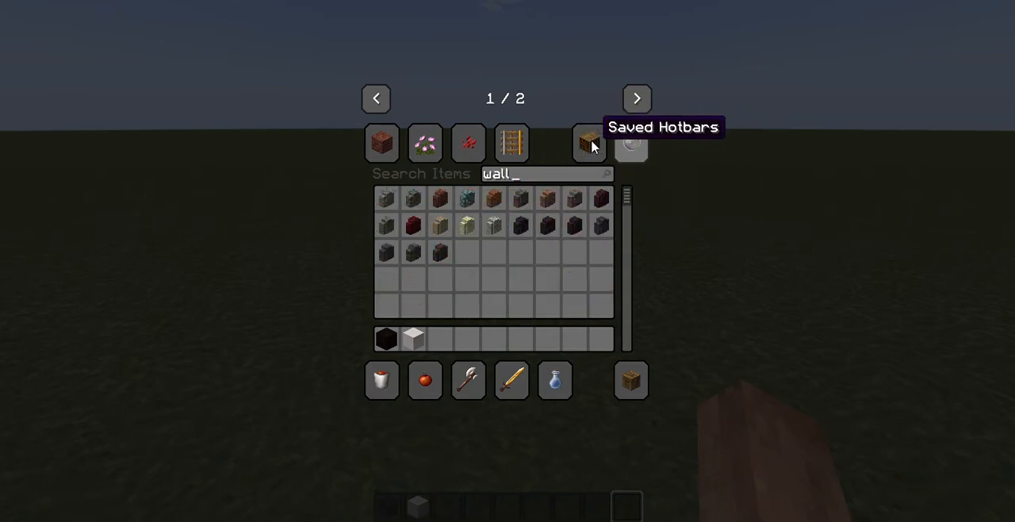
{"action": "key", "text": "Escape"}
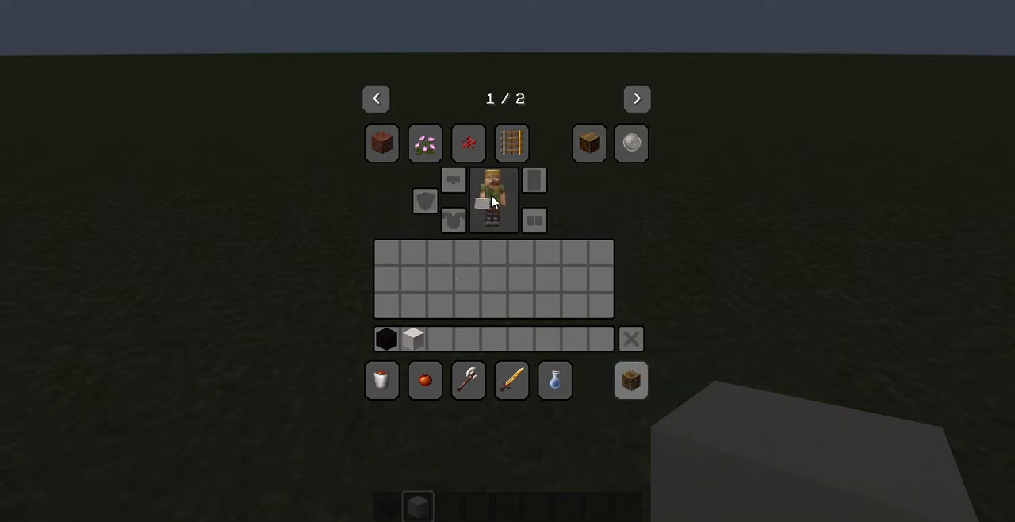
Stack black concrete upward into a tall pillar on the grass.
{"action": "left_click", "coordinate": [555, 380]}
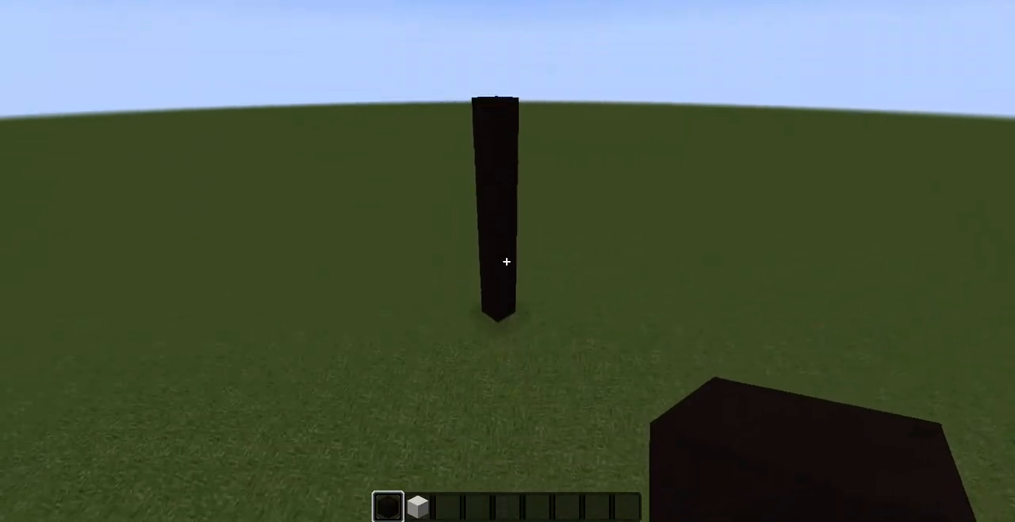
{"action": "mouse_move", "coordinate": [505, 262]}
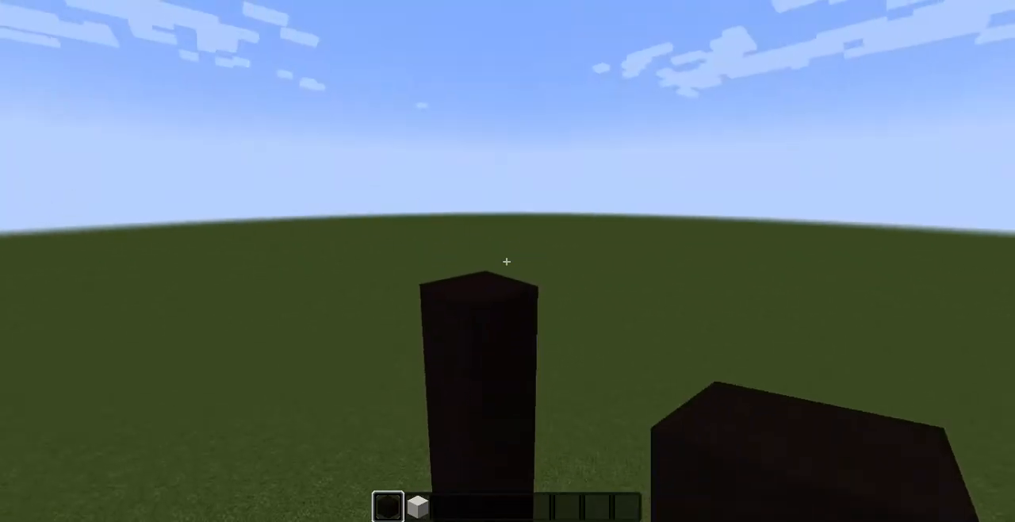
{"action": "mouse_move", "coordinate": [506, 262]}
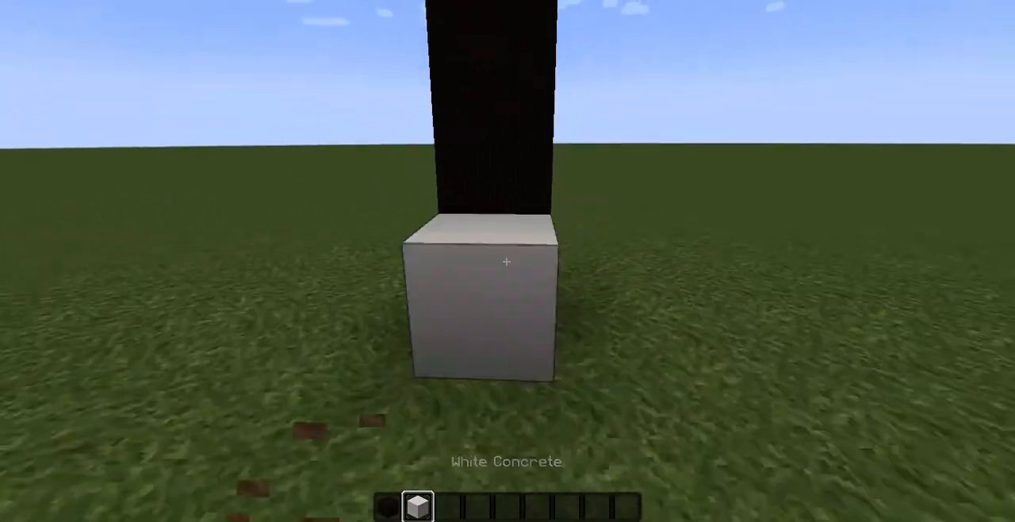
Lay white concrete from the black pillar's base and raise a tall white column.
{"action": "left_click", "coordinate": [507, 261]}
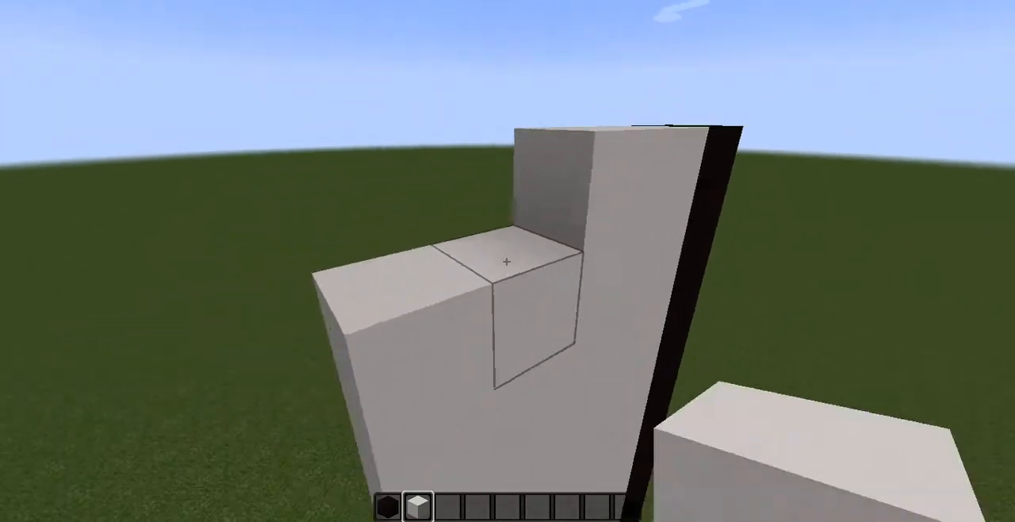
{"action": "mouse_move", "coordinate": [508, 269]}
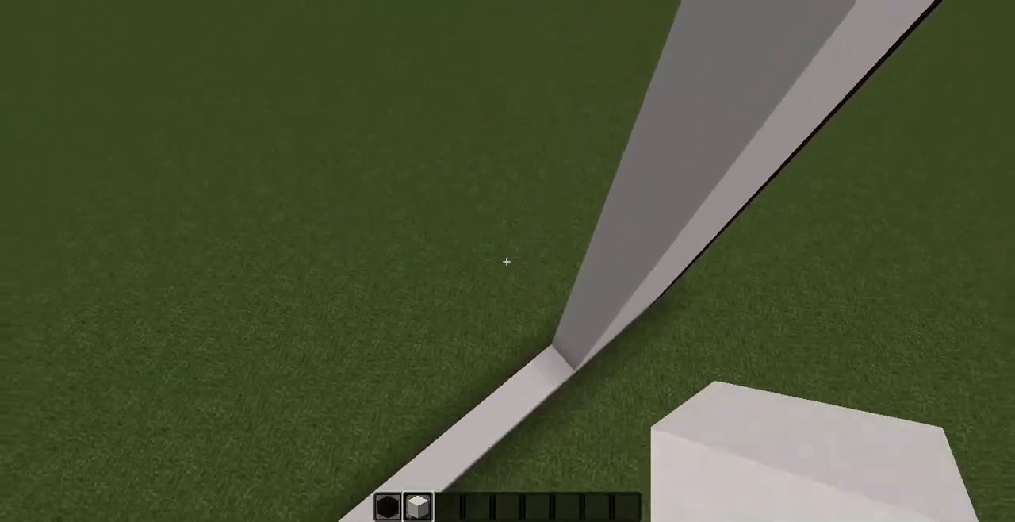
{"action": "mouse_move", "coordinate": [506, 262]}
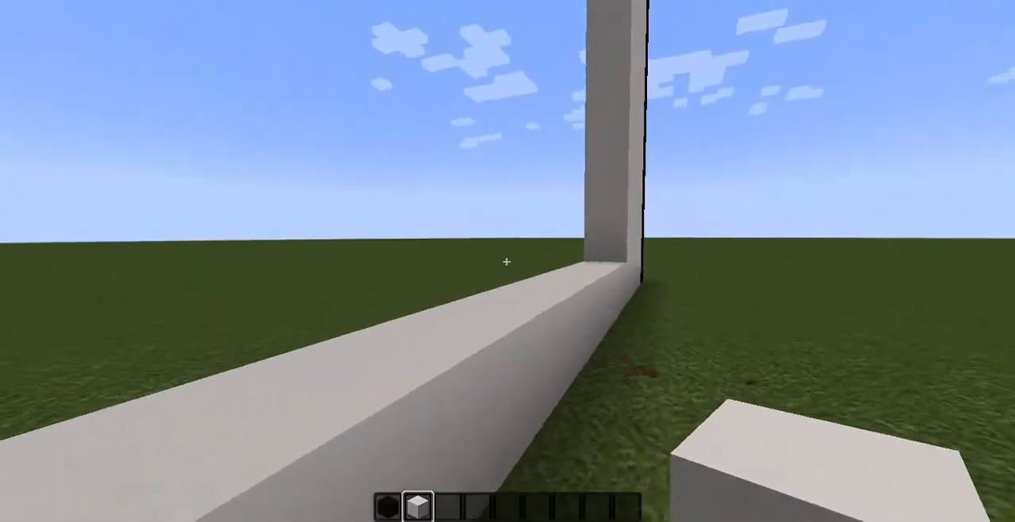
{"action": "mouse_move", "coordinate": [507, 261]}
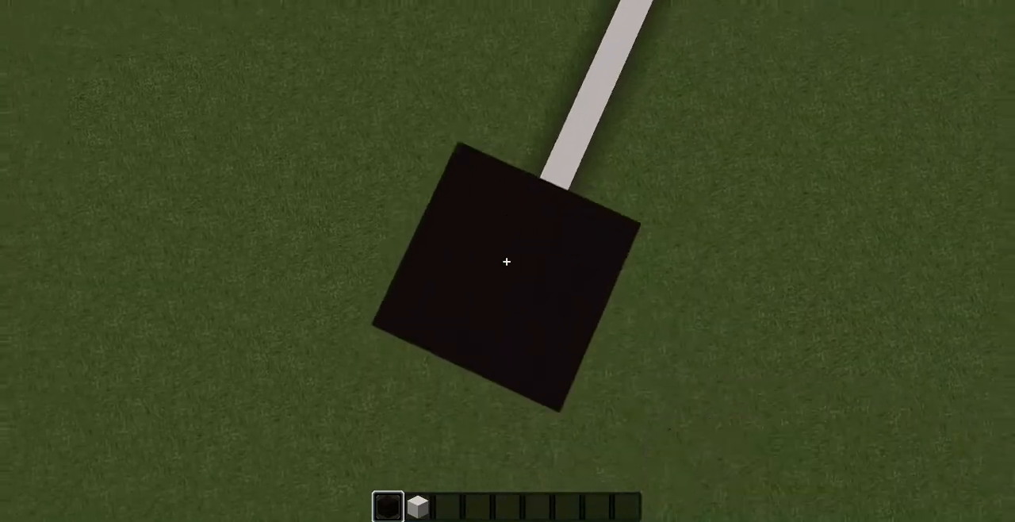
{"action": "mouse_move", "coordinate": [508, 262]}
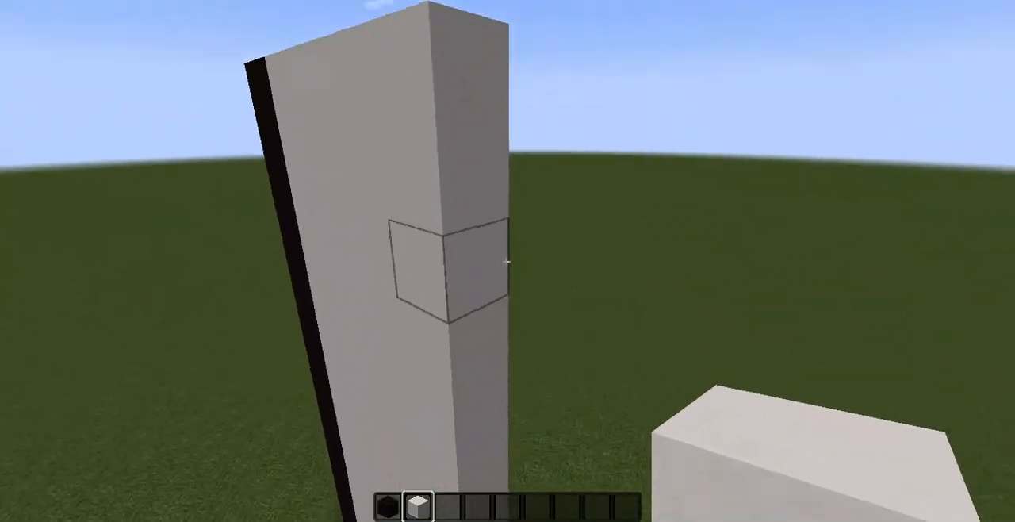
{"action": "mouse_move", "coordinate": [507, 261]}
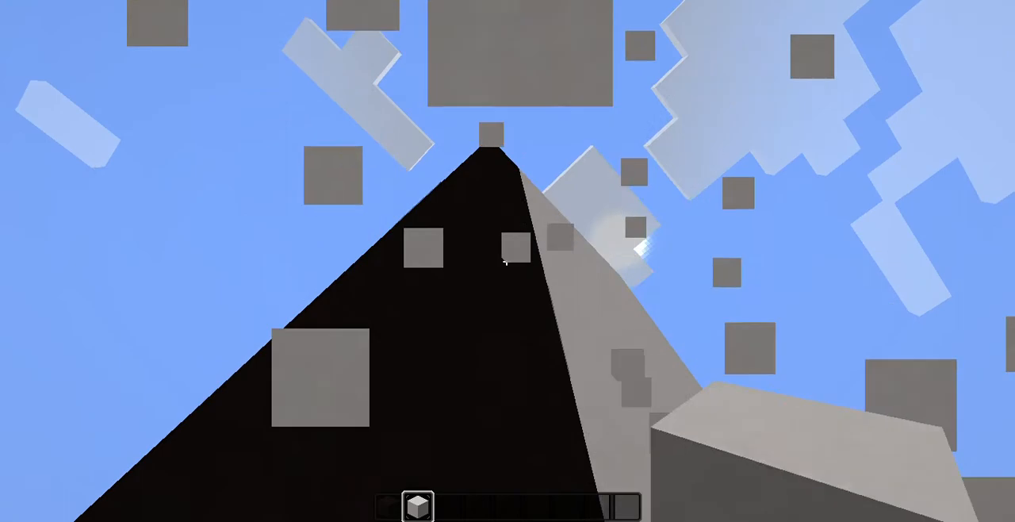
{"action": "mouse_move", "coordinate": [507, 262]}
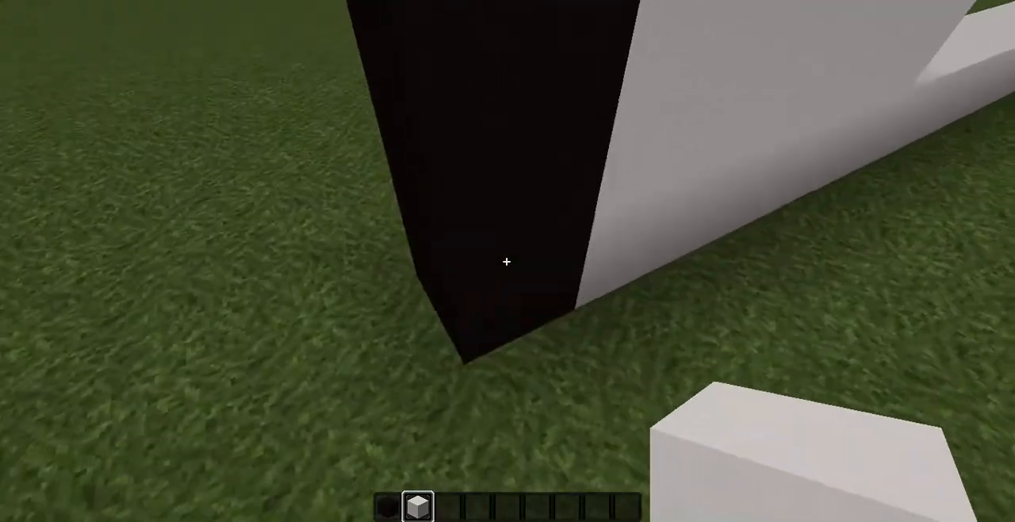
{"action": "mouse_move", "coordinate": [507, 262]}
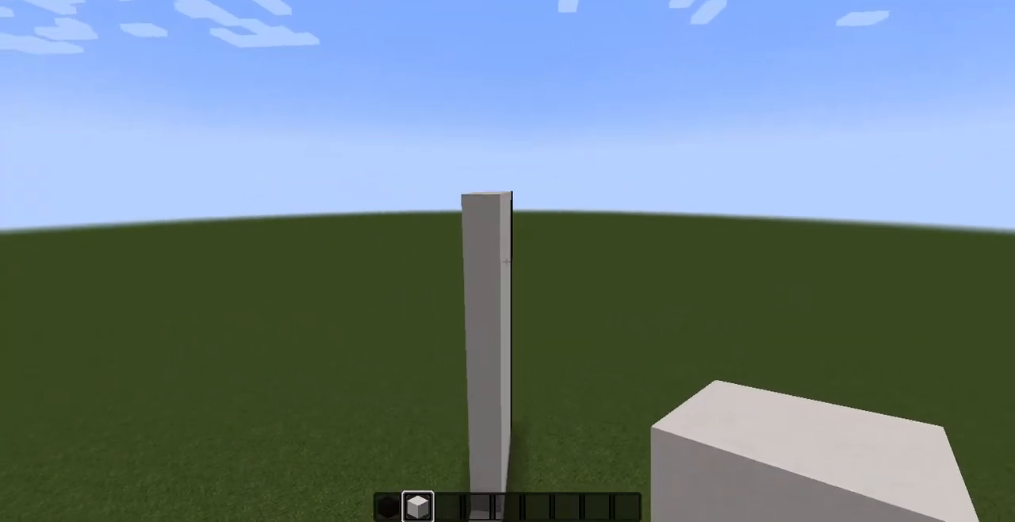
{"action": "mouse_move", "coordinate": [507, 263]}
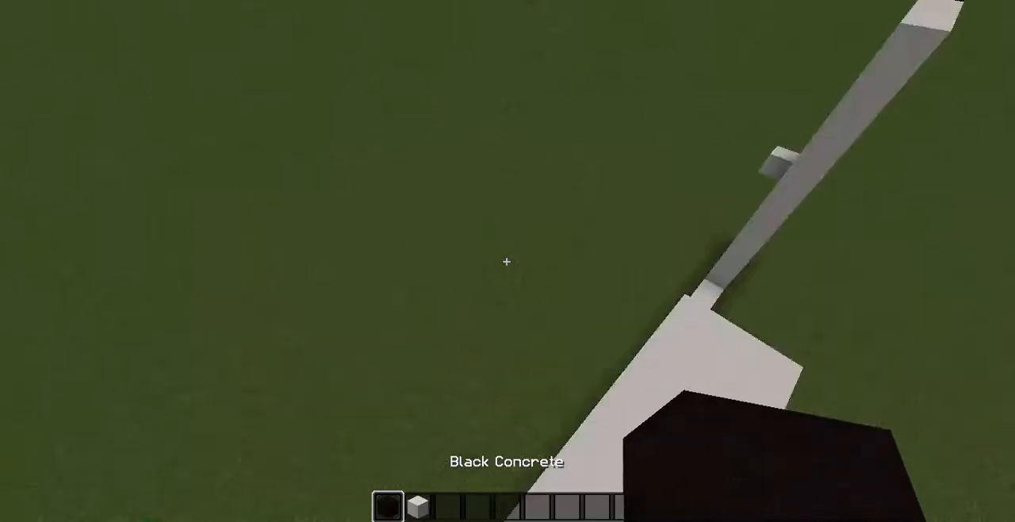
{"action": "mouse_move", "coordinate": [508, 262]}
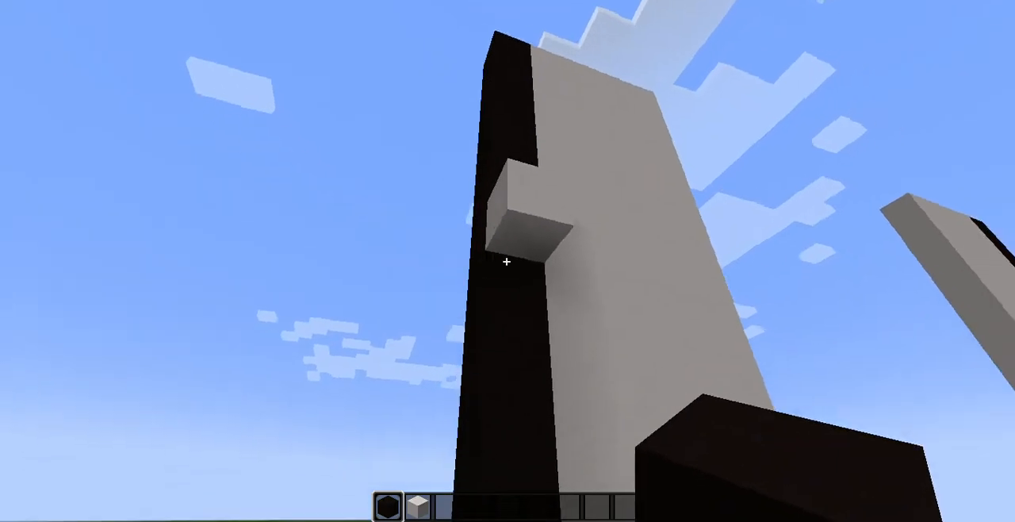
{"action": "mouse_move", "coordinate": [507, 260]}
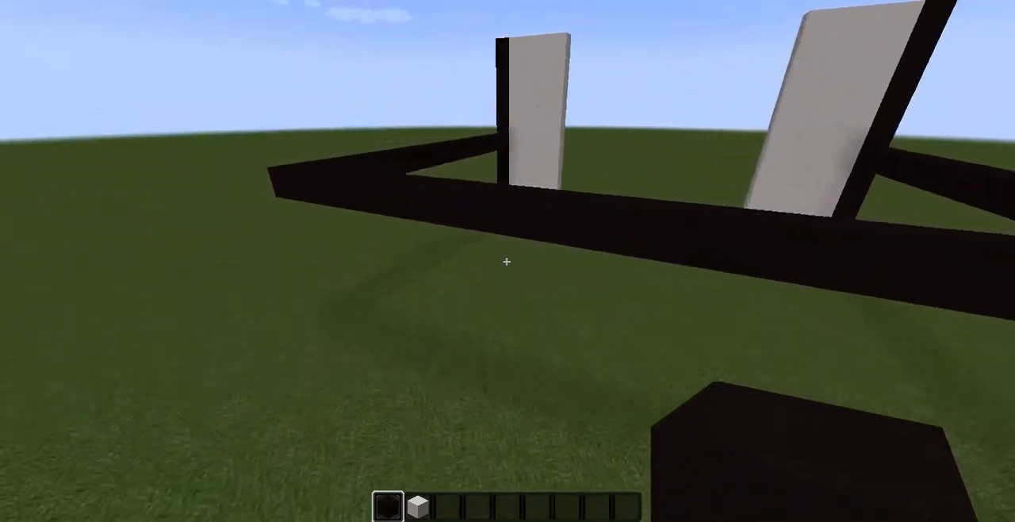
{"action": "mouse_move", "coordinate": [507, 261]}
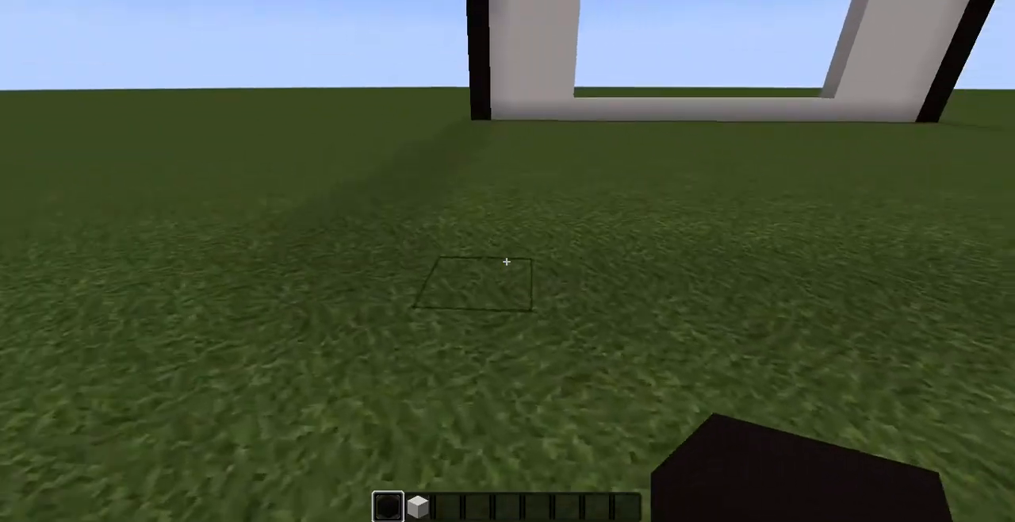
{"action": "mouse_move", "coordinate": [505, 264]}
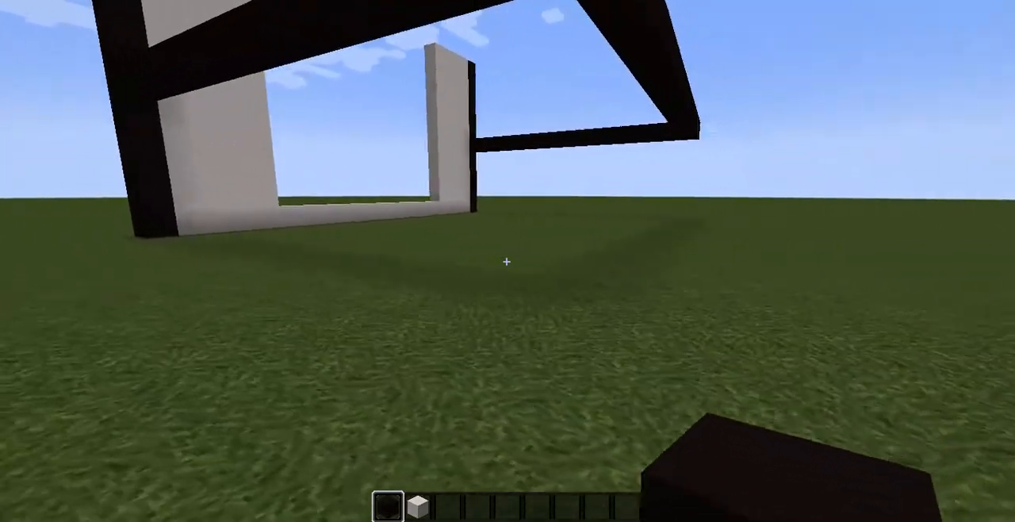
{"action": "mouse_move", "coordinate": [506, 261]}
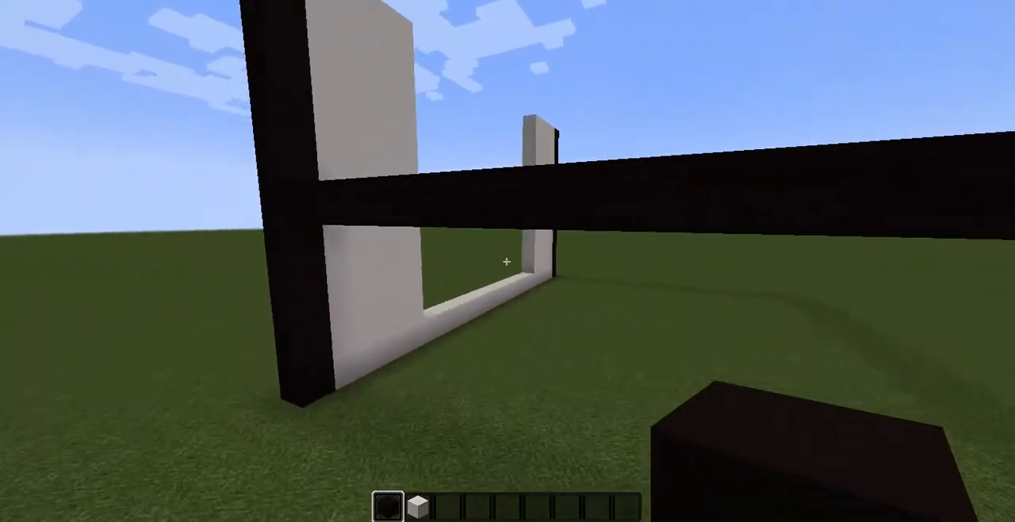
{"action": "mouse_move", "coordinate": [506, 261]}
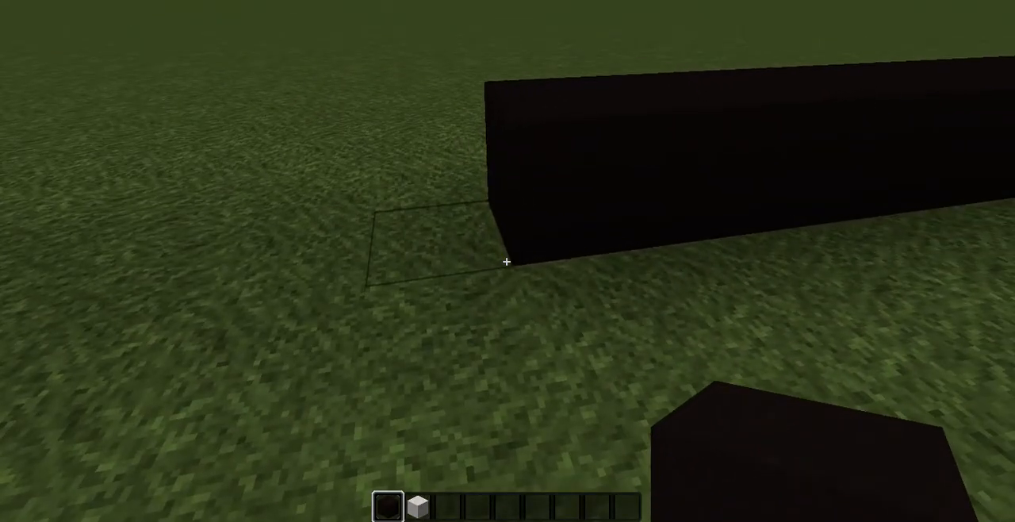
Pause the game and go to the Options screen.
{"action": "key", "text": "Escape"}
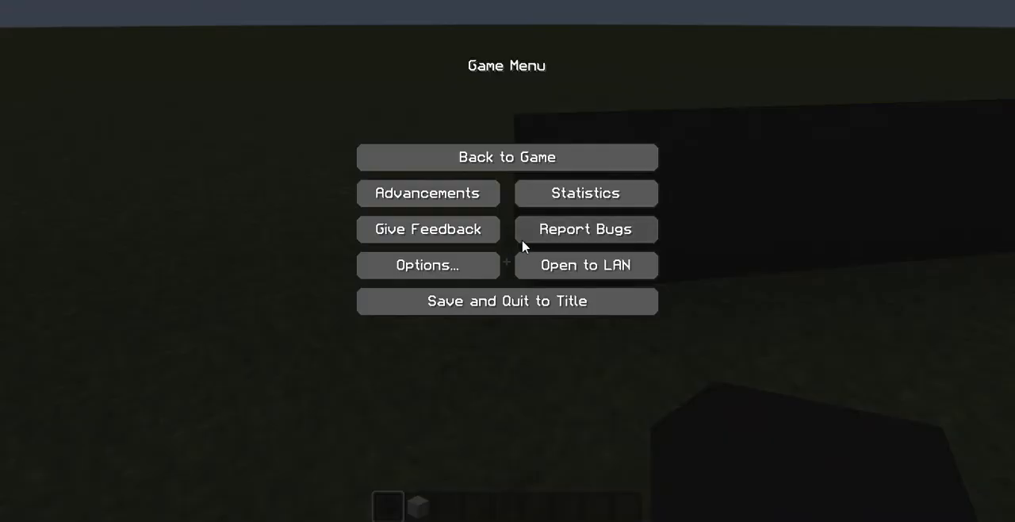
{"action": "mouse_move", "coordinate": [521, 310]}
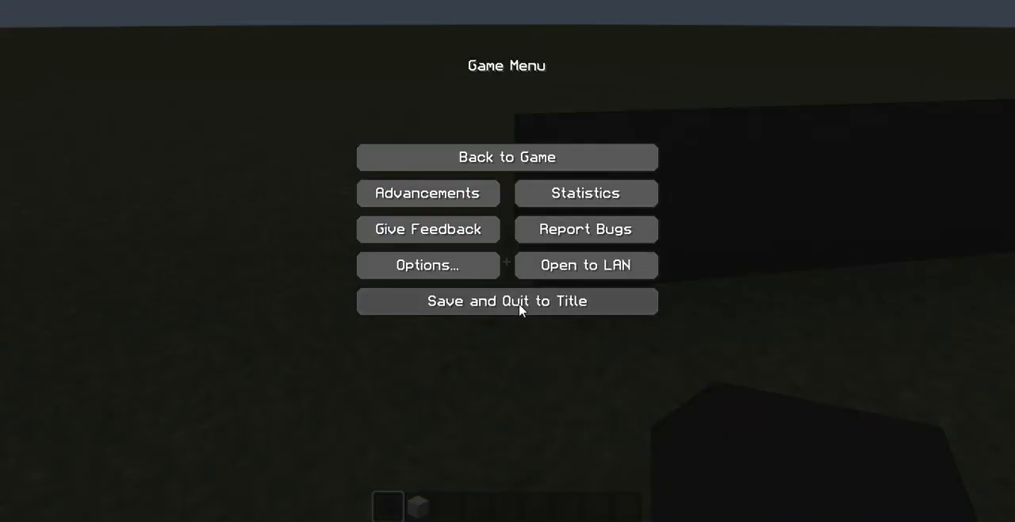
{"action": "mouse_move", "coordinate": [619, 516]}
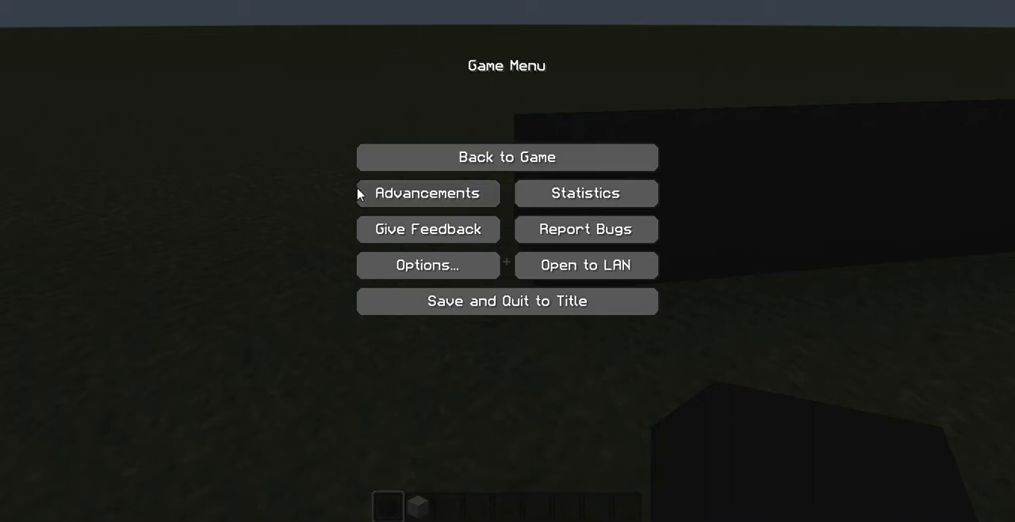
{"action": "left_click", "coordinate": [428, 265]}
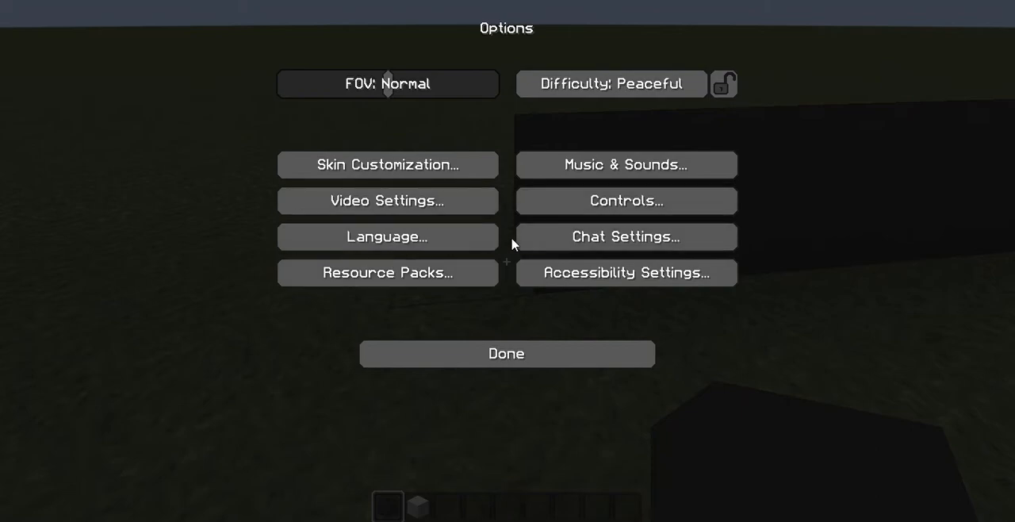
In Controls, remap Use Item/Place Block, then reset it to Right Button.
{"action": "left_click", "coordinate": [627, 201]}
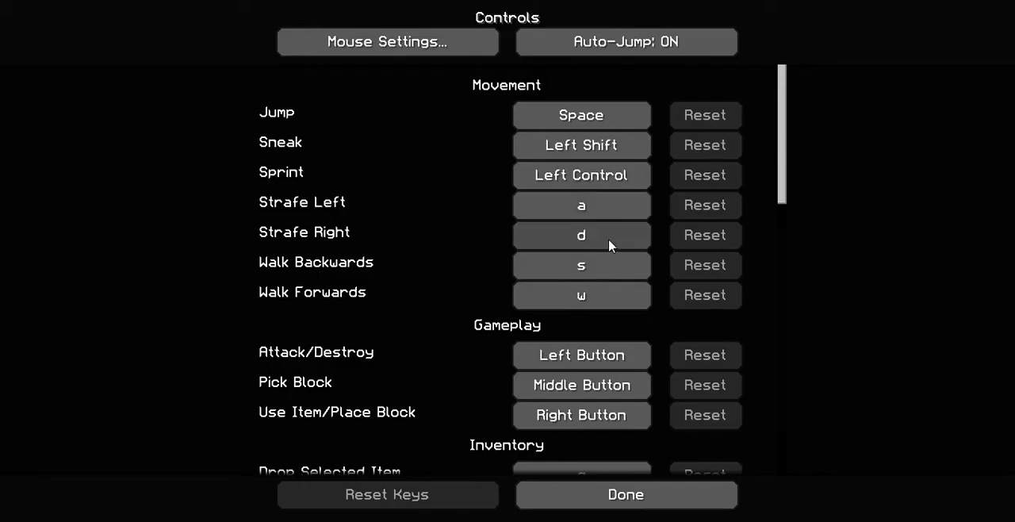
{"action": "scroll", "scroll_direction": "down", "scroll_amount": 3}
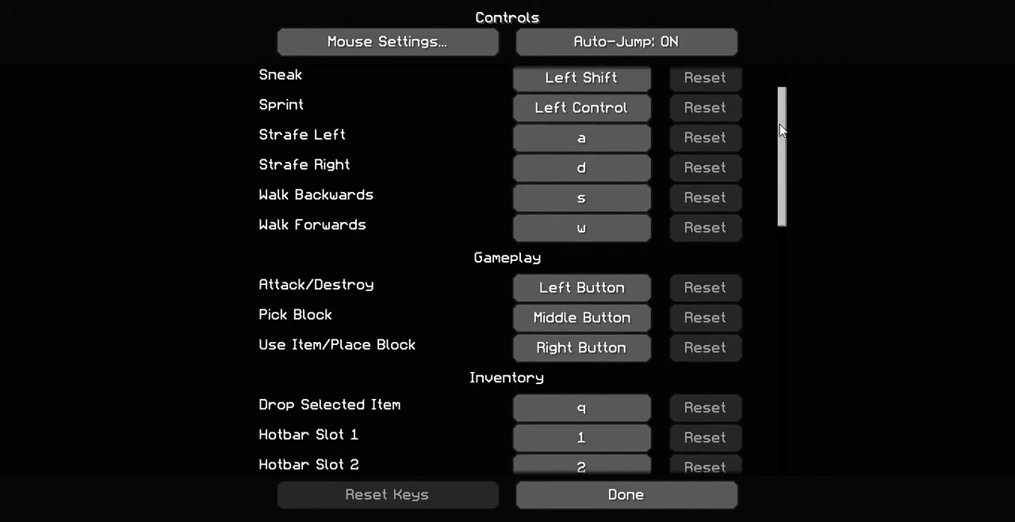
{"action": "scroll", "scroll_direction": "down", "scroll_amount": 3}
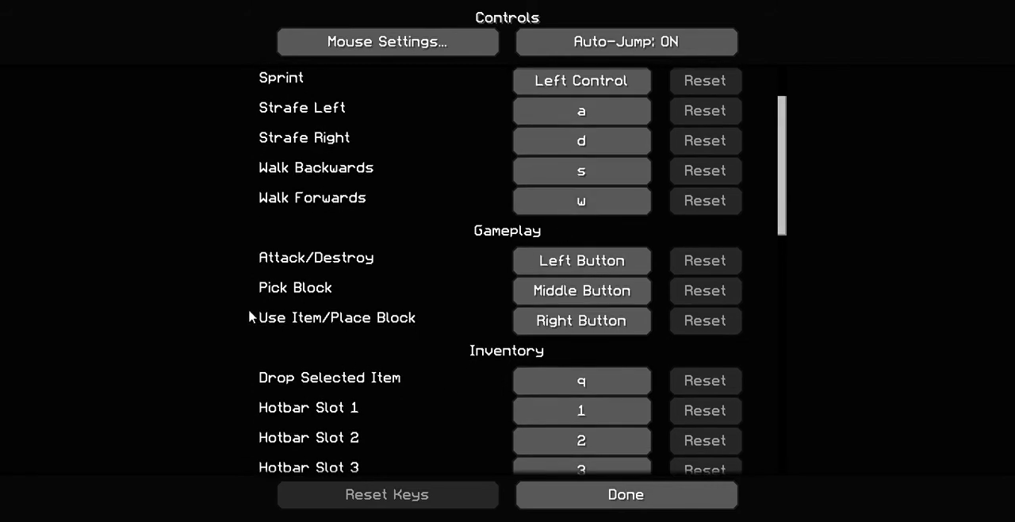
{"action": "mouse_move", "coordinate": [459, 344]}
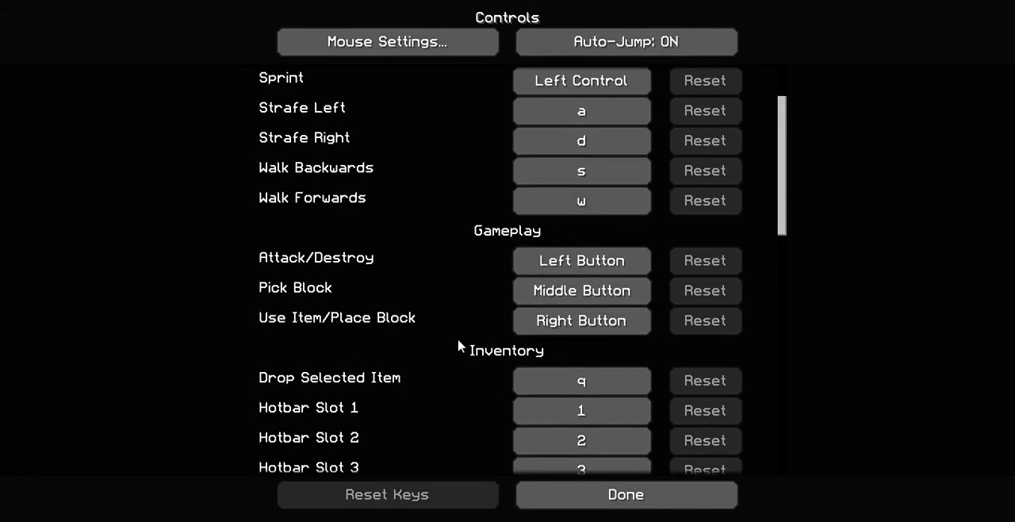
{"action": "mouse_move", "coordinate": [595, 323]}
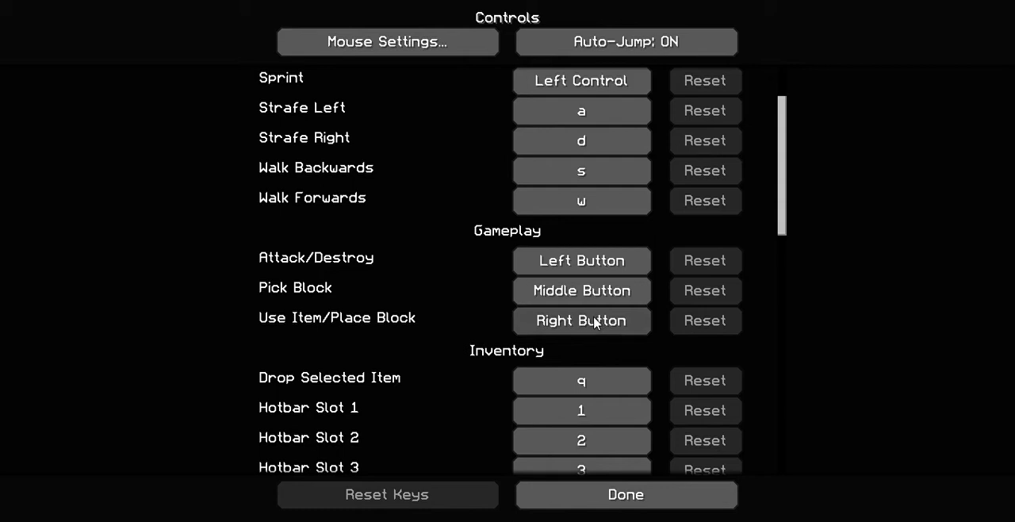
{"action": "mouse_move", "coordinate": [569, 342]}
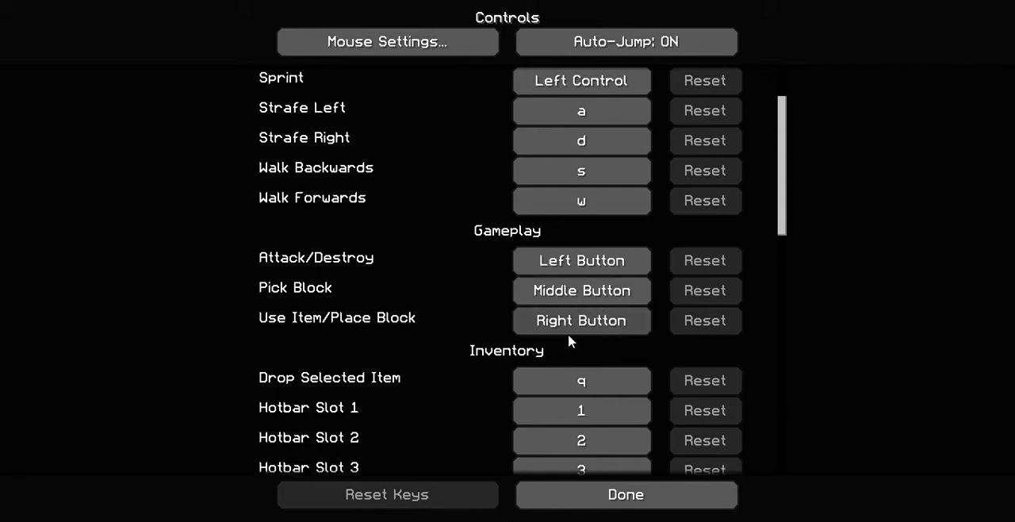
{"action": "left_click", "coordinate": [582, 320]}
{"action": "type", "text": "h"}
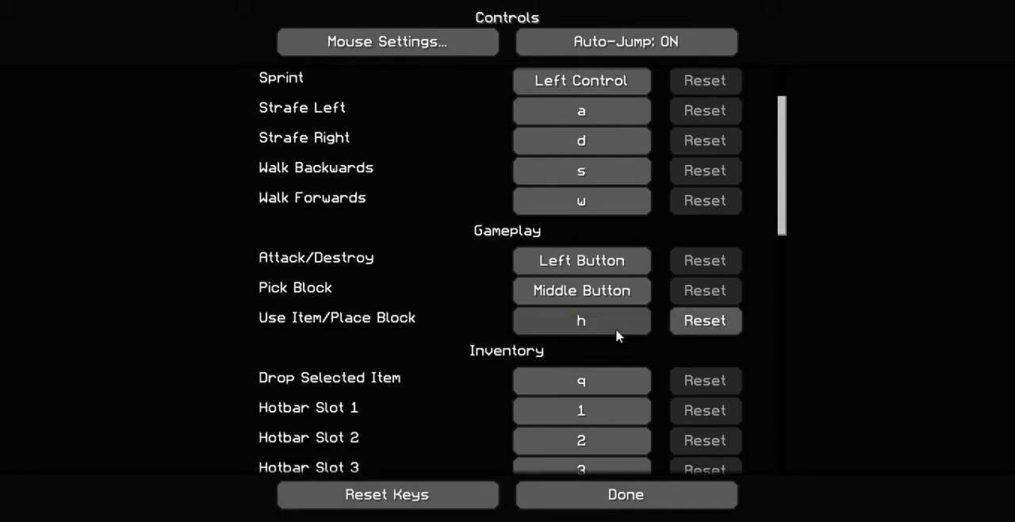
{"action": "left_click", "coordinate": [581, 320]}
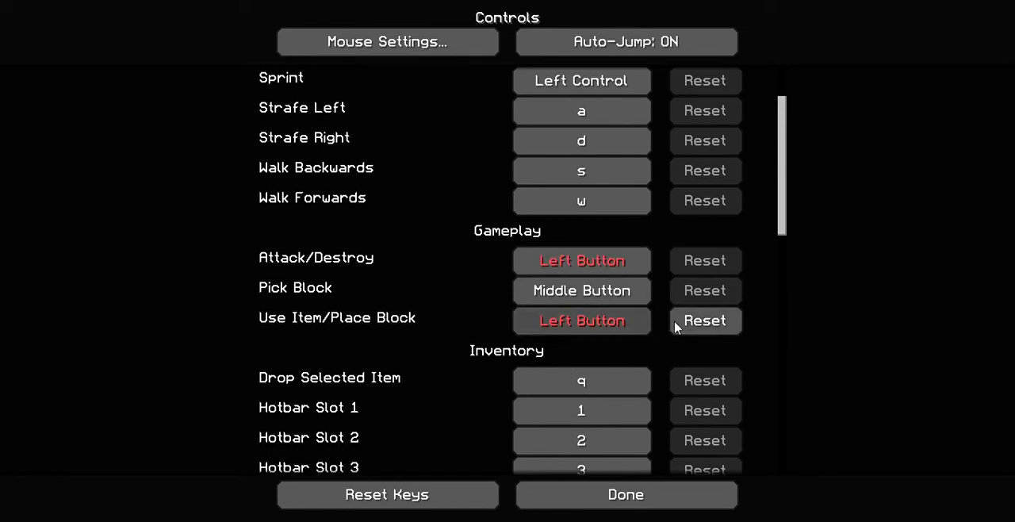
{"action": "left_click", "coordinate": [705, 320]}
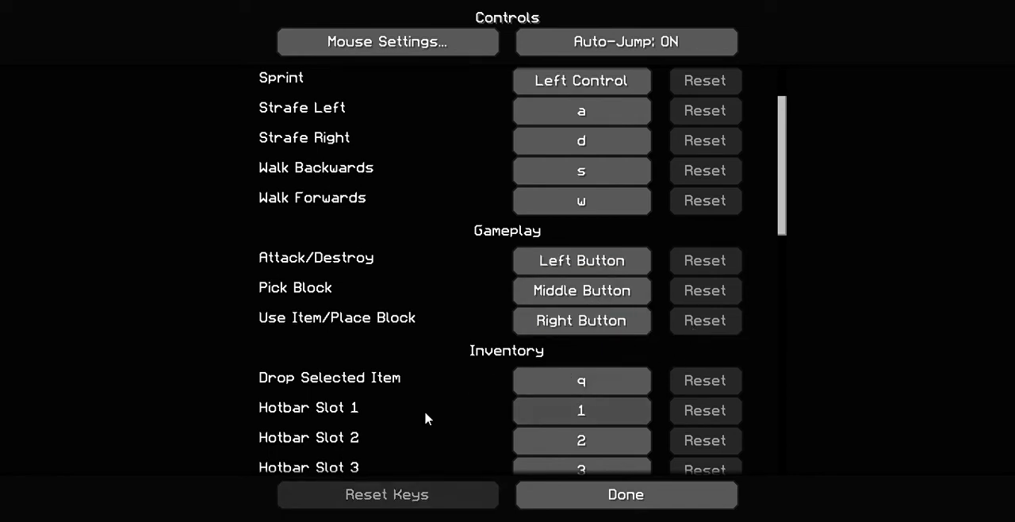
{"action": "mouse_move", "coordinate": [25, 449]}
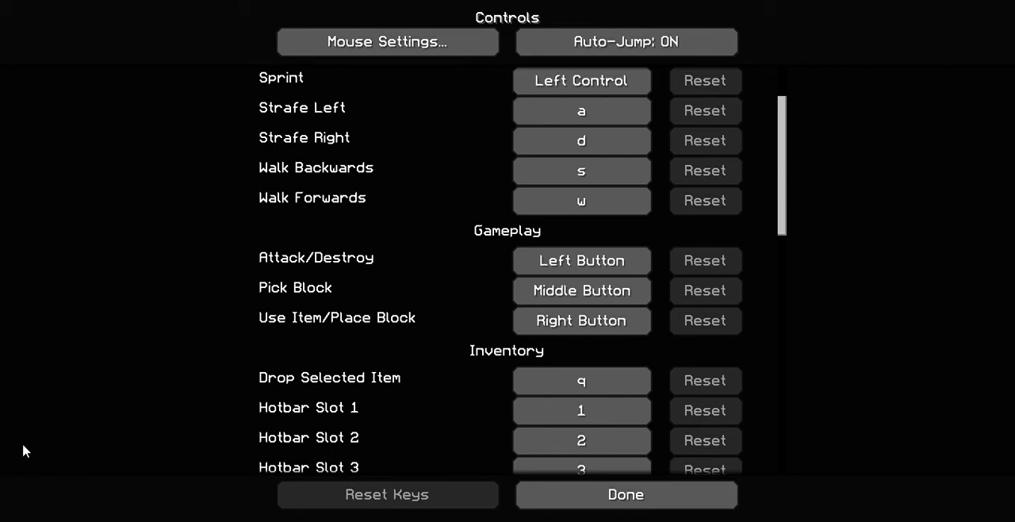
{"action": "mouse_move", "coordinate": [601, 500]}
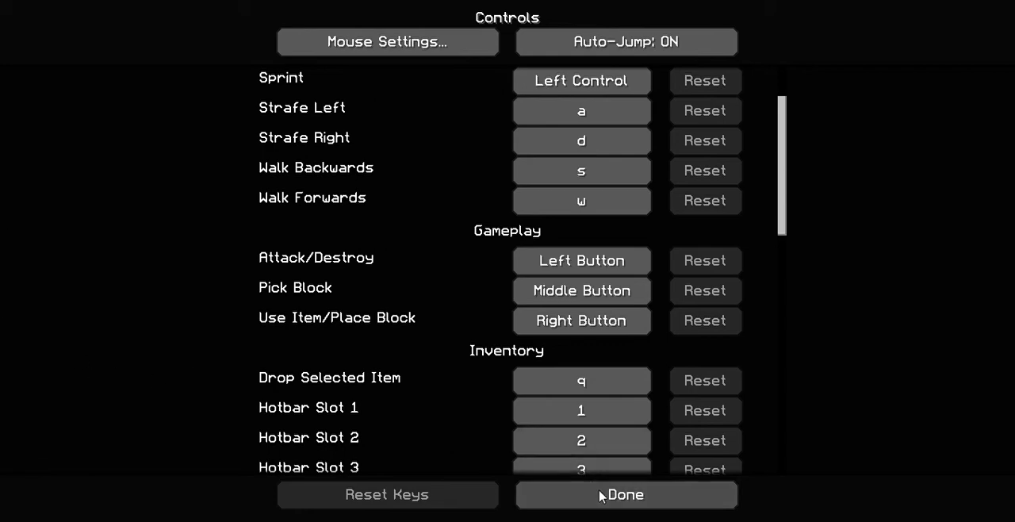
Exit Controls and Options and resume play beside the black concrete frame.
{"action": "left_click", "coordinate": [626, 494]}
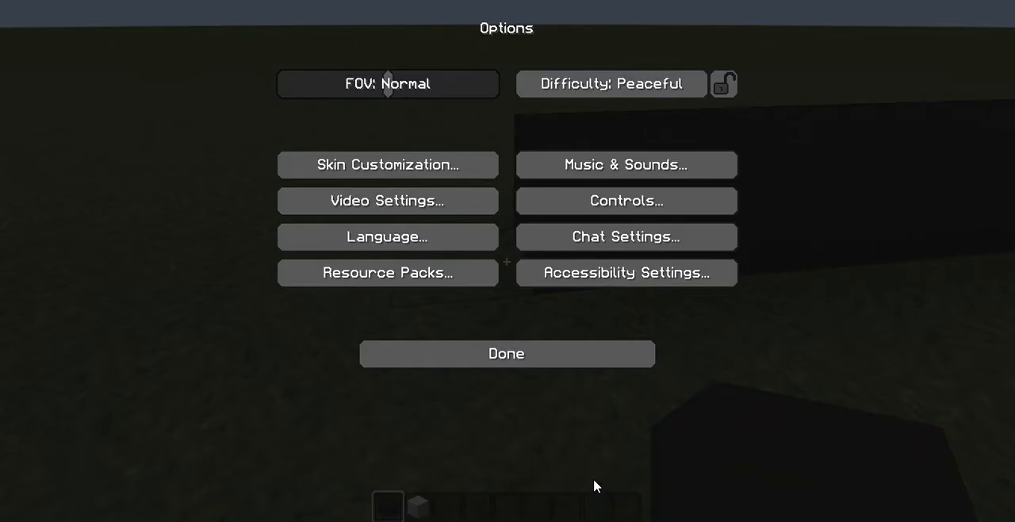
{"action": "left_click", "coordinate": [505, 353]}
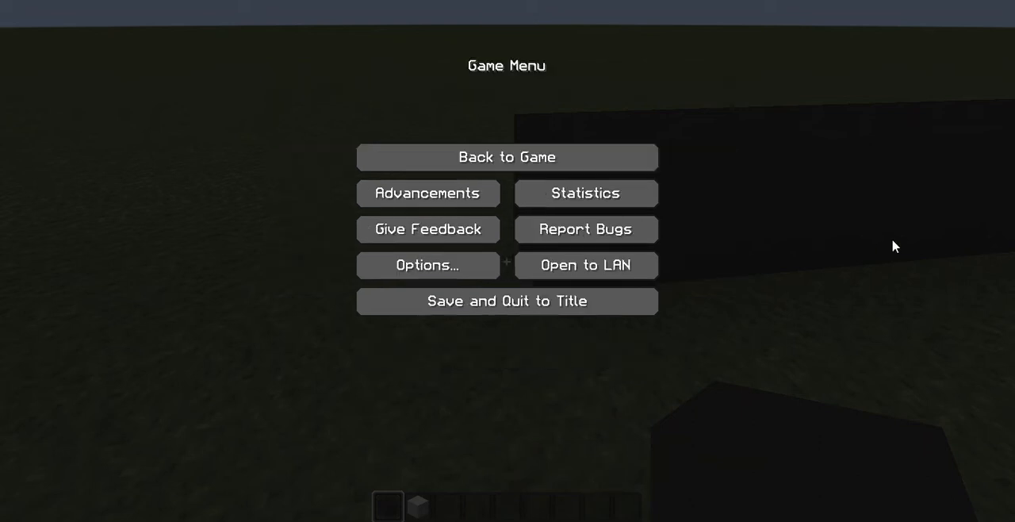
{"action": "left_click", "coordinate": [506, 156]}
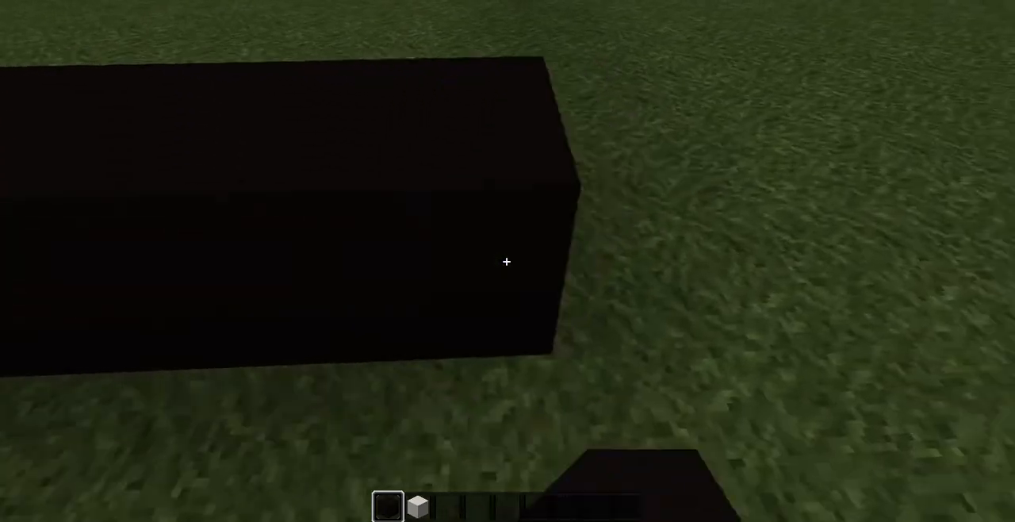
{"action": "mouse_move", "coordinate": [506, 262]}
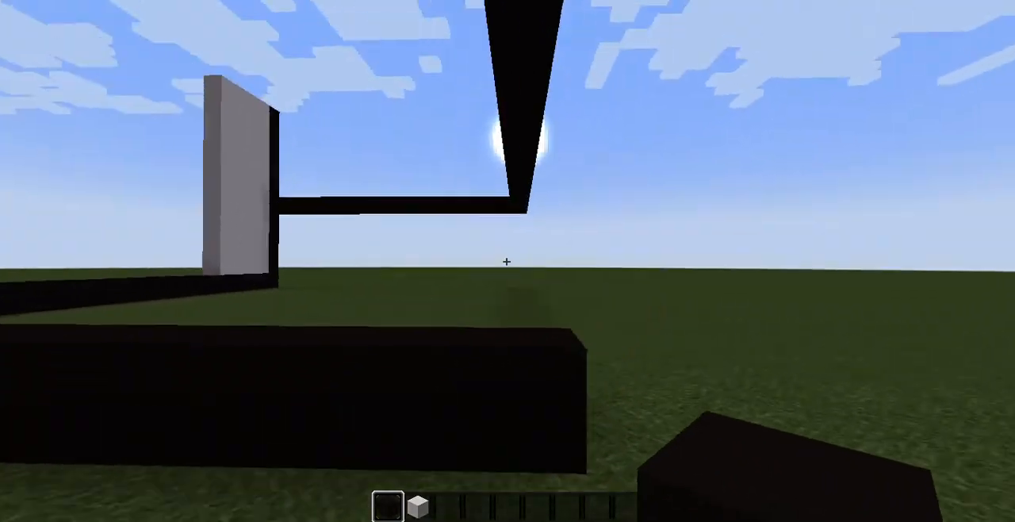